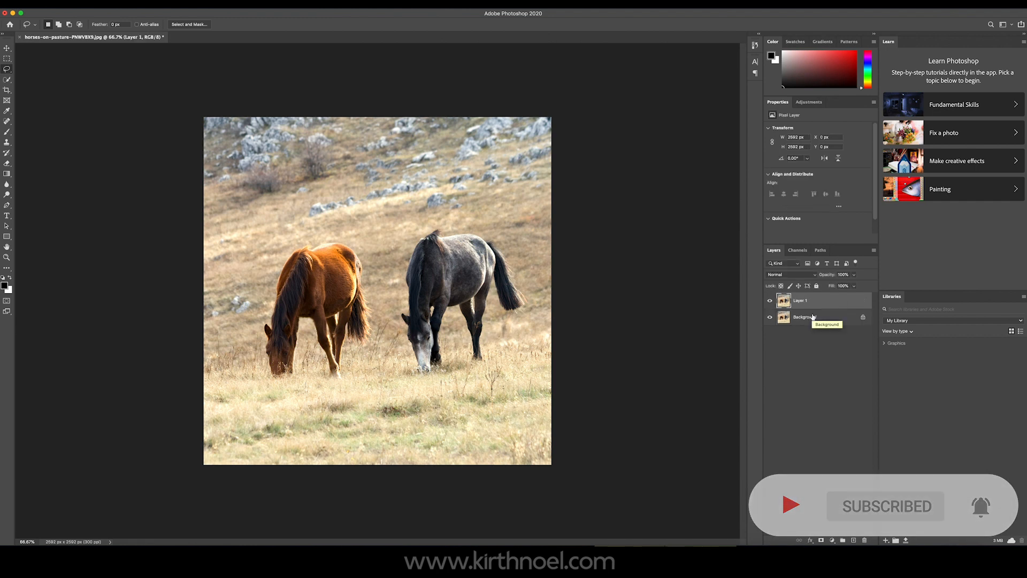
- Duplicate the background photo as Layer 1 above the original
key(cmd+j)
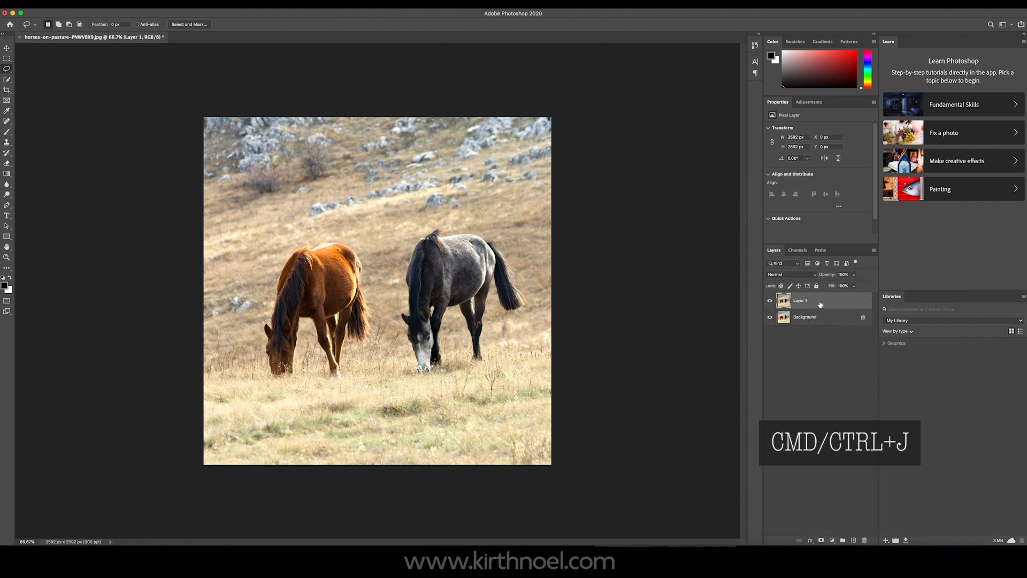
right_click(804, 317)
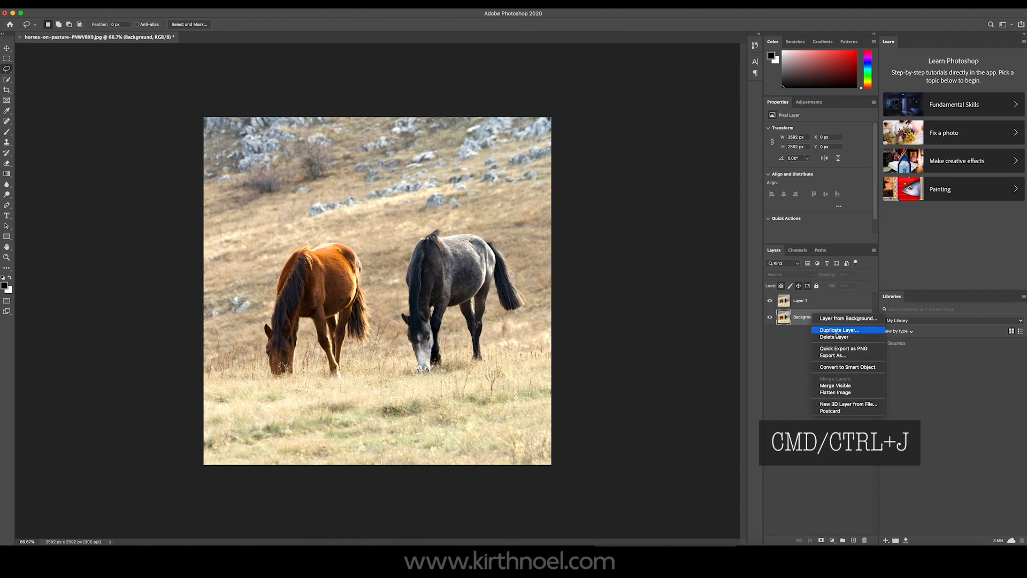
mouse_move(822, 310)
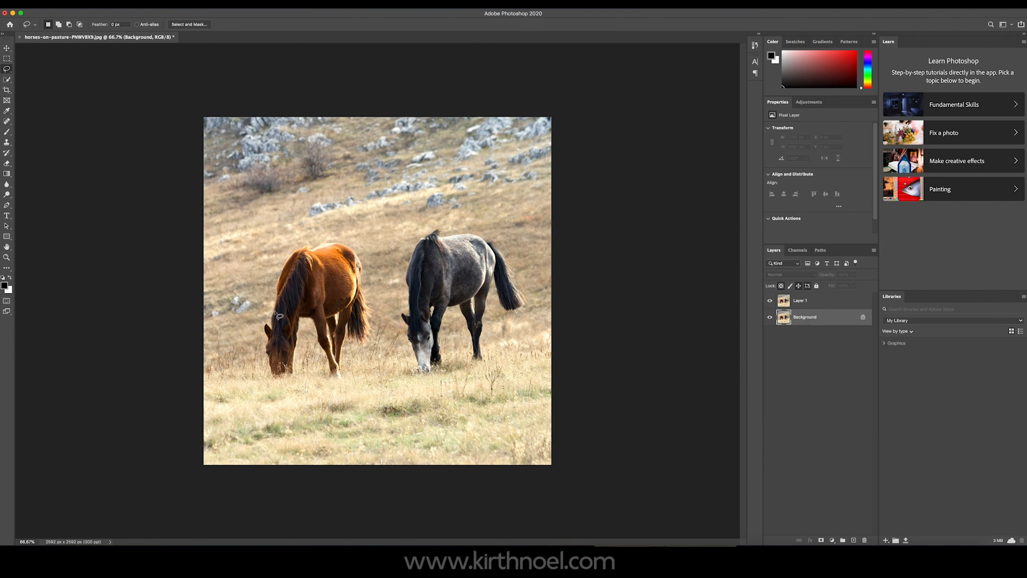
mouse_move(312, 335)
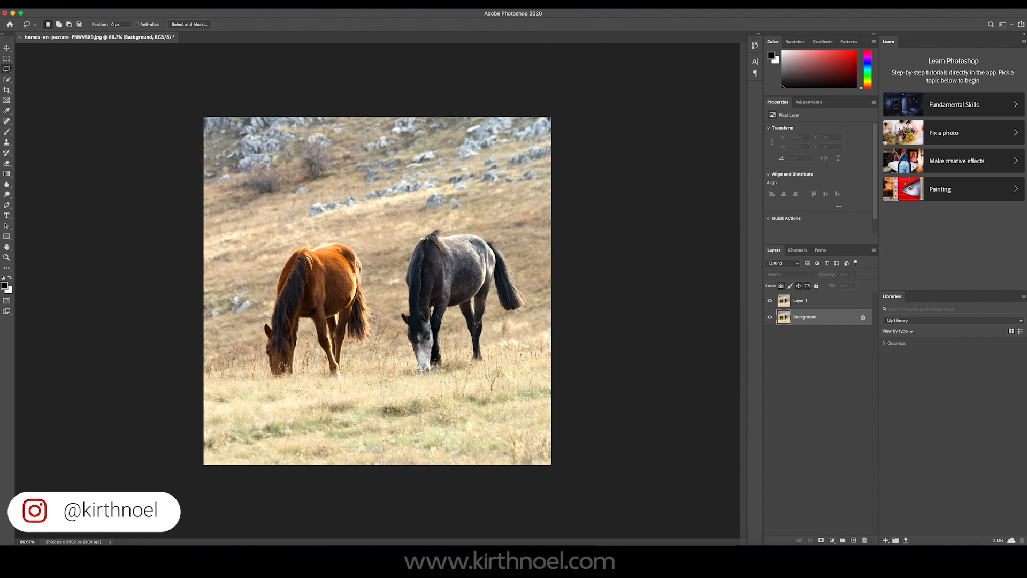
mouse_move(308, 302)
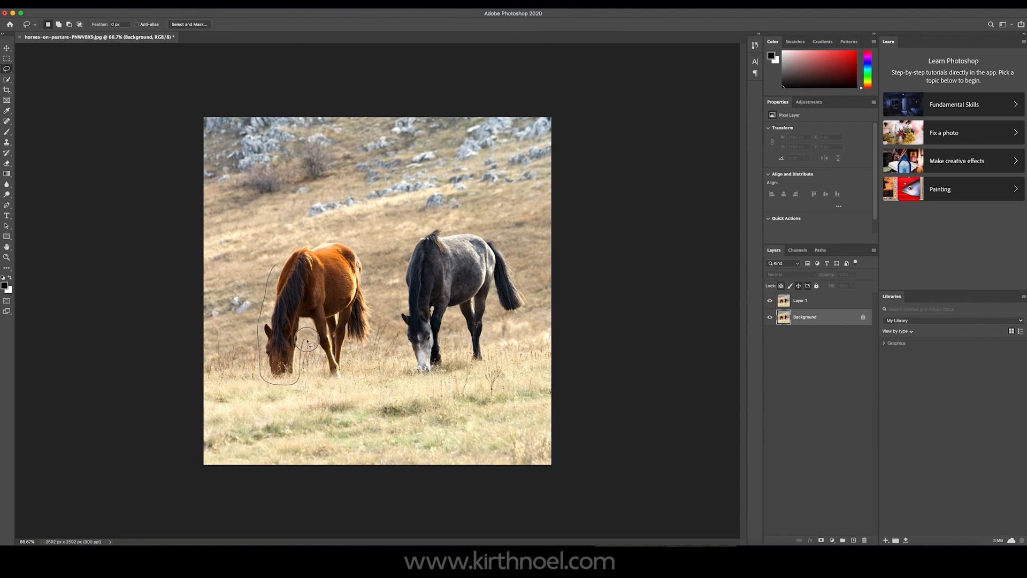
- Lasso a loose area around the brown horse and make Layer 1 the active layer
drag(308, 344, 357, 374)
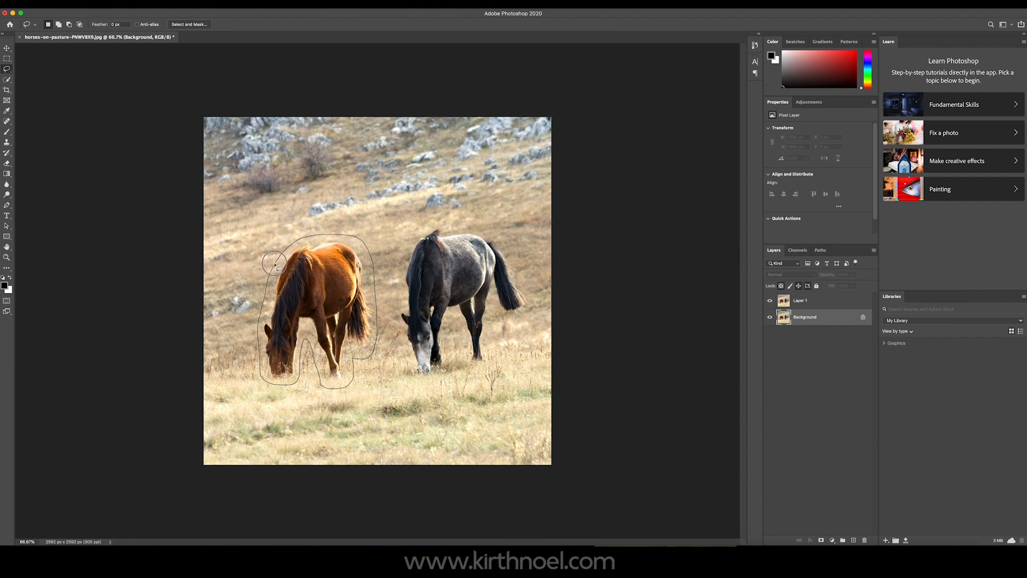
click(275, 265)
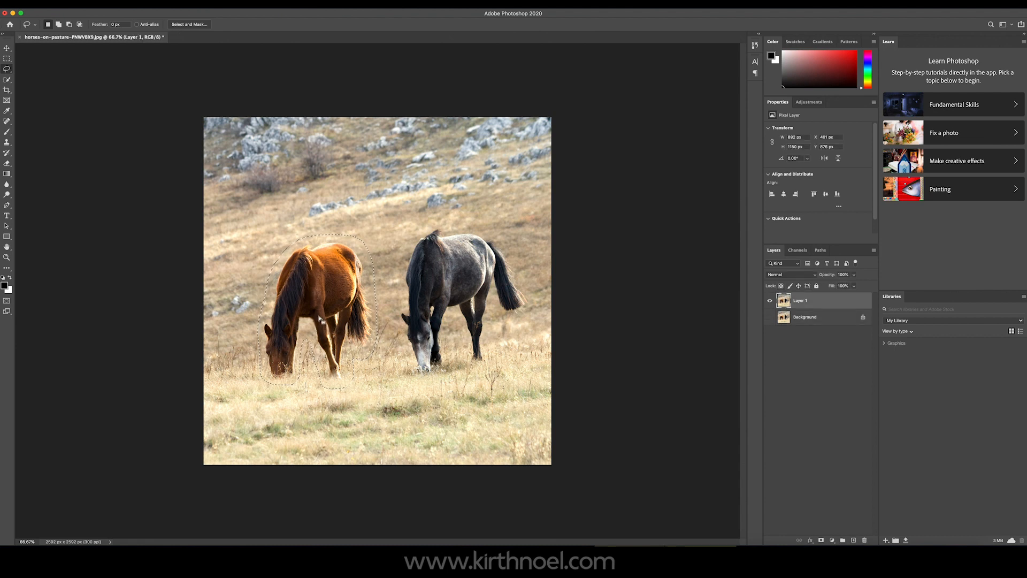
mouse_move(328, 290)
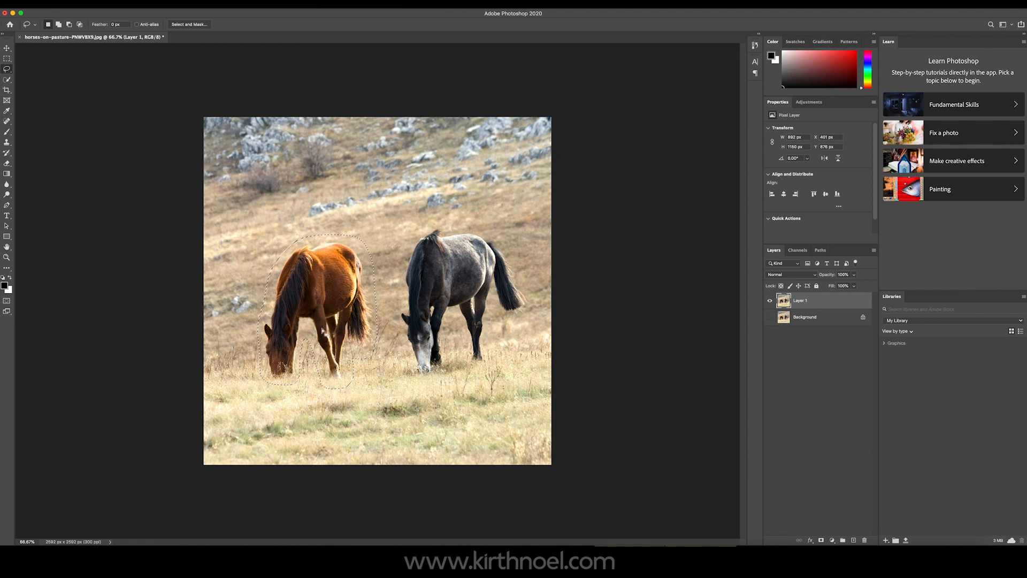
- Start Edit > Content-Aware Fill on the loose horse selection and review its preview
click(22, 13)
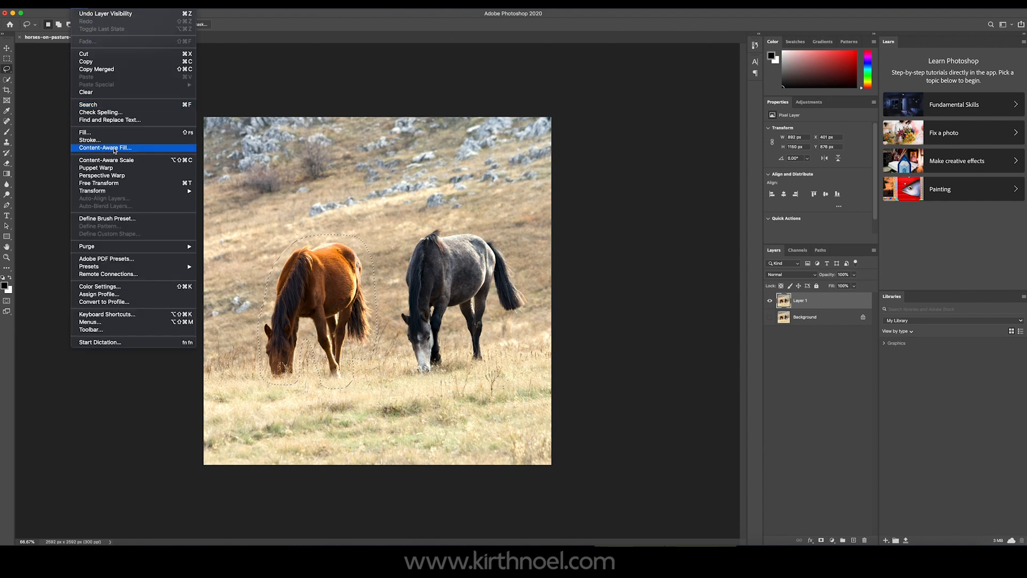
click(104, 148)
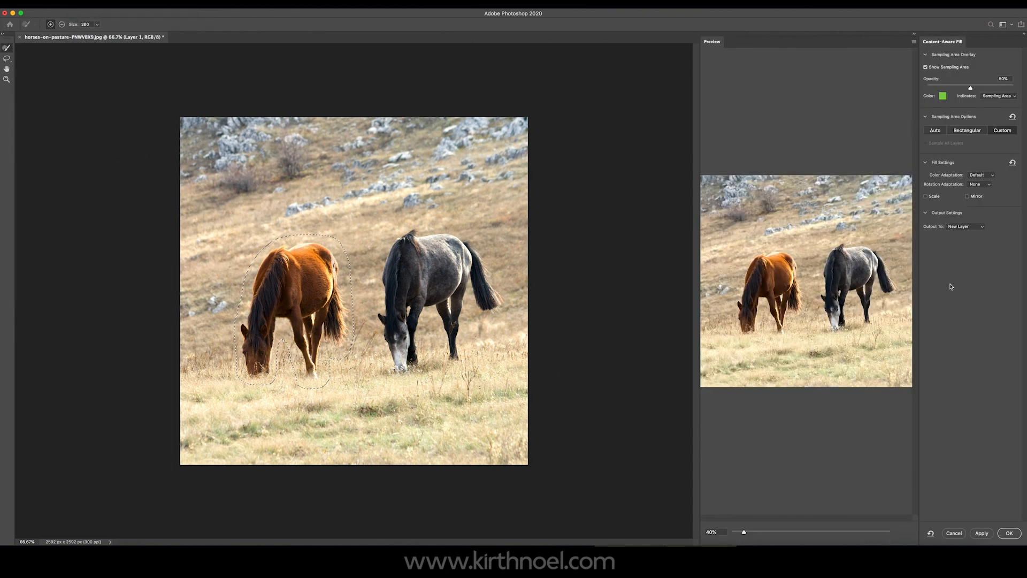
mouse_move(557, 369)
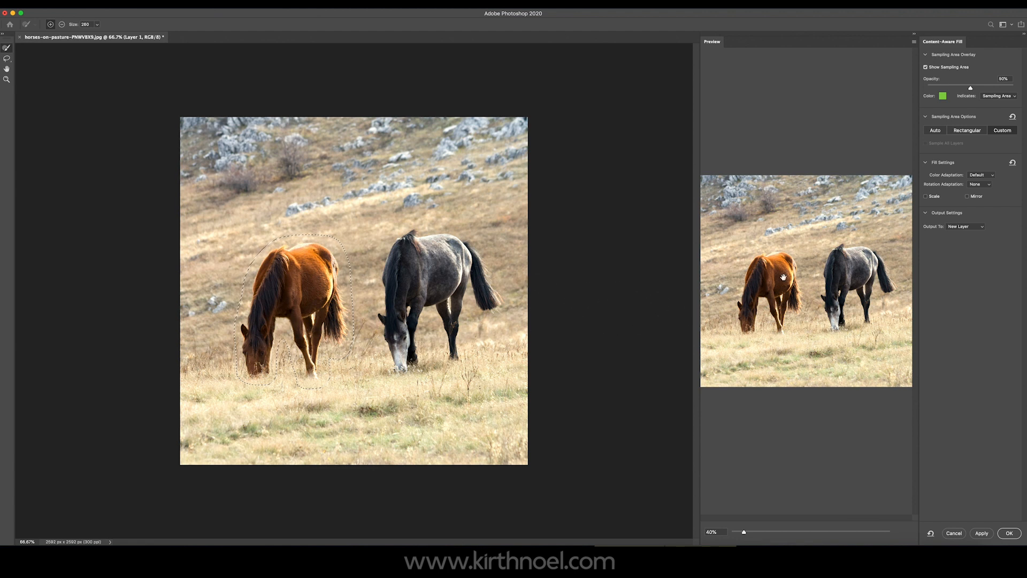
mouse_move(935, 130)
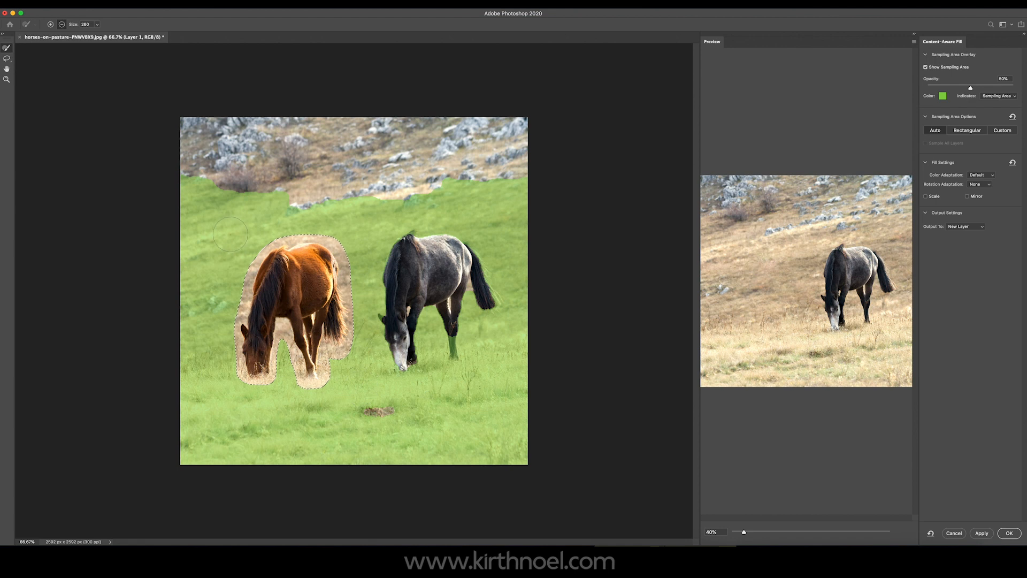
mouse_move(447, 426)
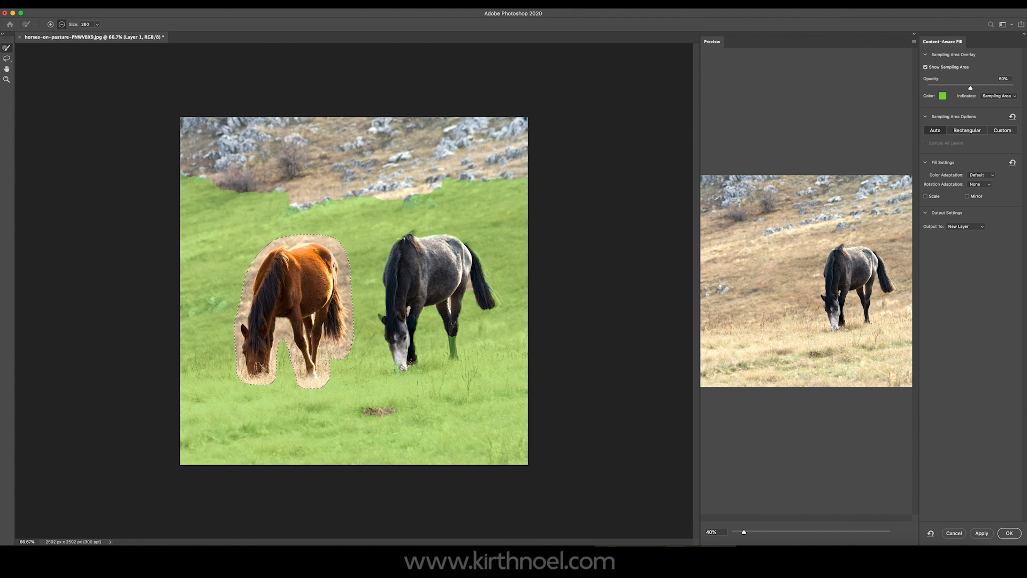
mouse_move(950, 521)
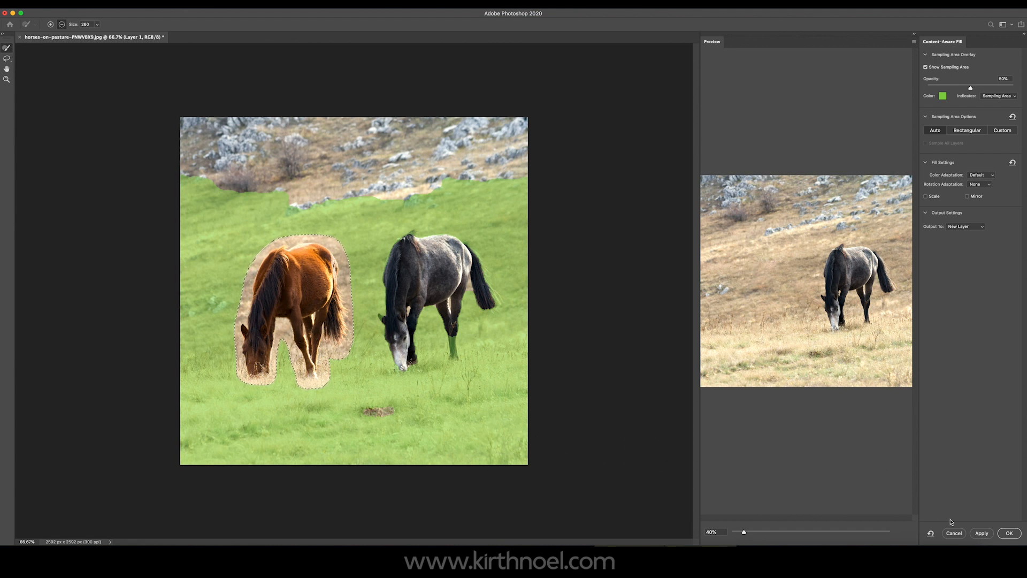
- Cancel the fill, deselect, and box the brown horse with the Object Selection tool for a tight outline
click(1009, 533)
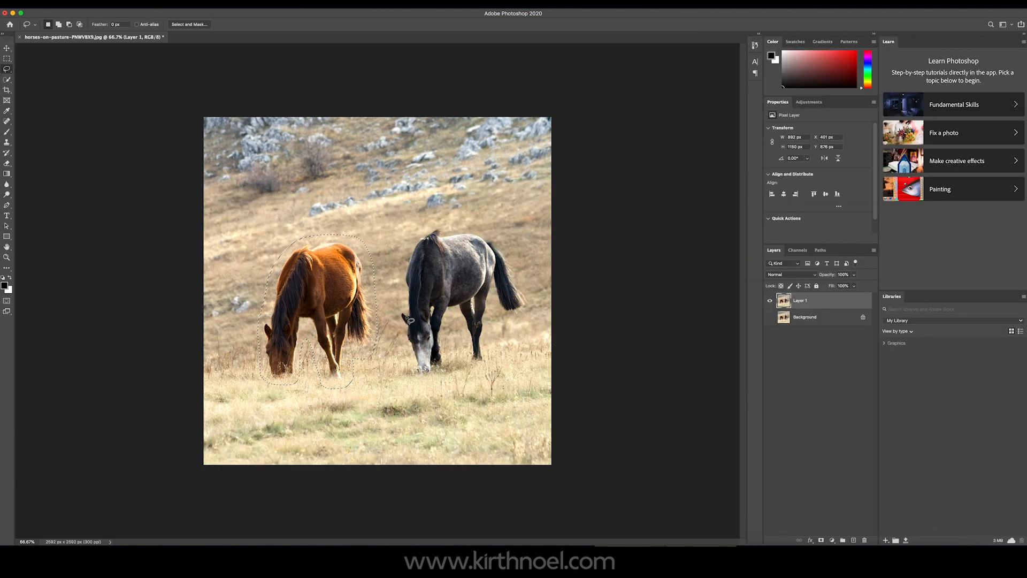
key(cmd+d)
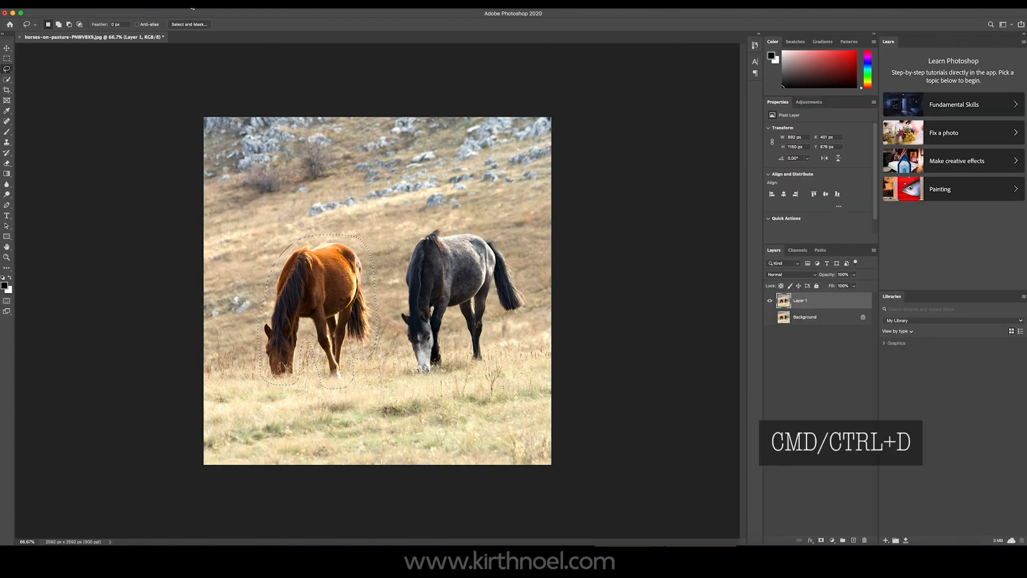
key(cmd+d)
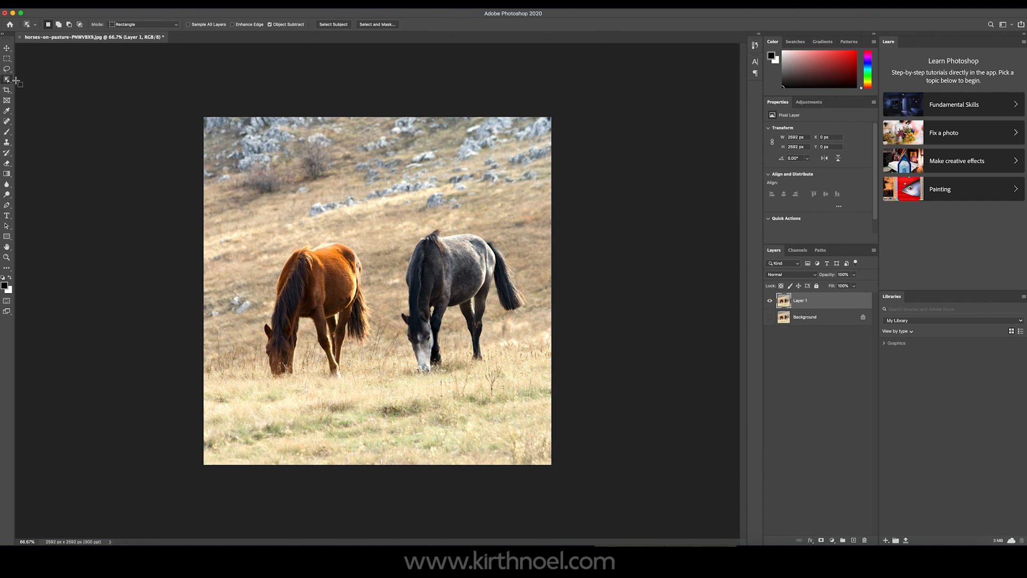
click(6, 79)
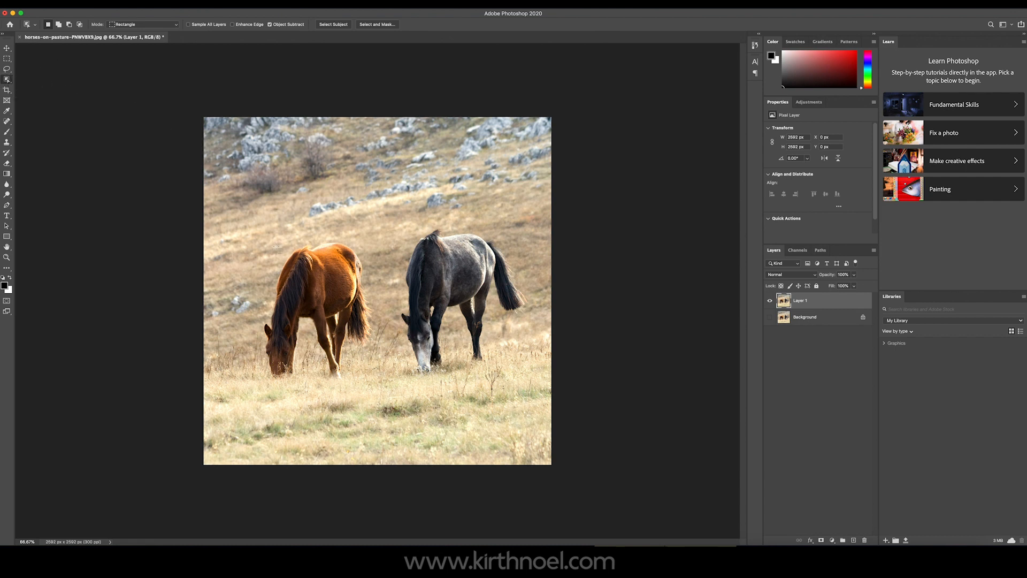
drag(254, 241, 356, 376)
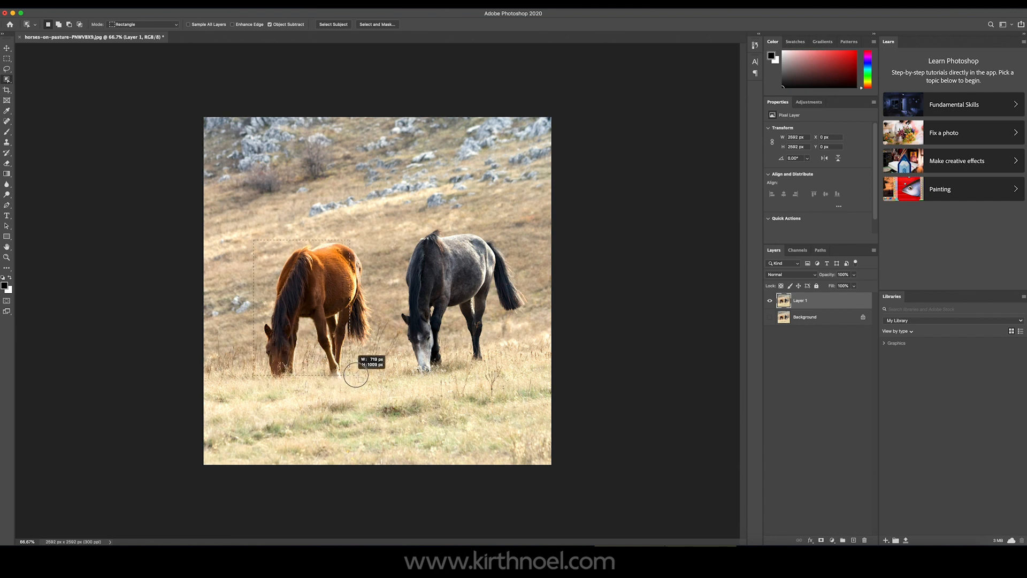
drag(355, 376, 378, 387)
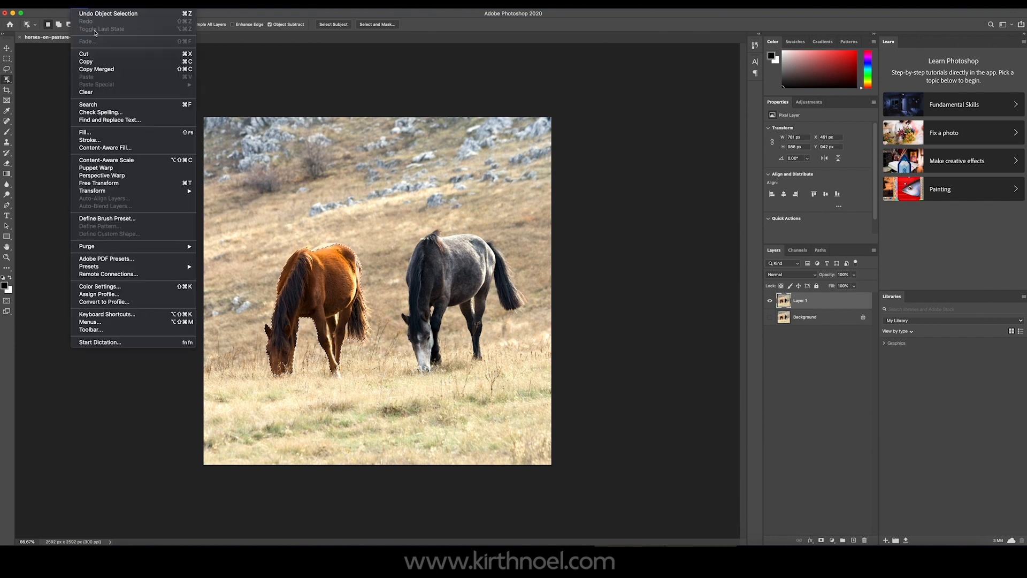
- Reopen Content-Aware Fill on the tight horse selection with Sampling Area set to Auto
click(104, 148)
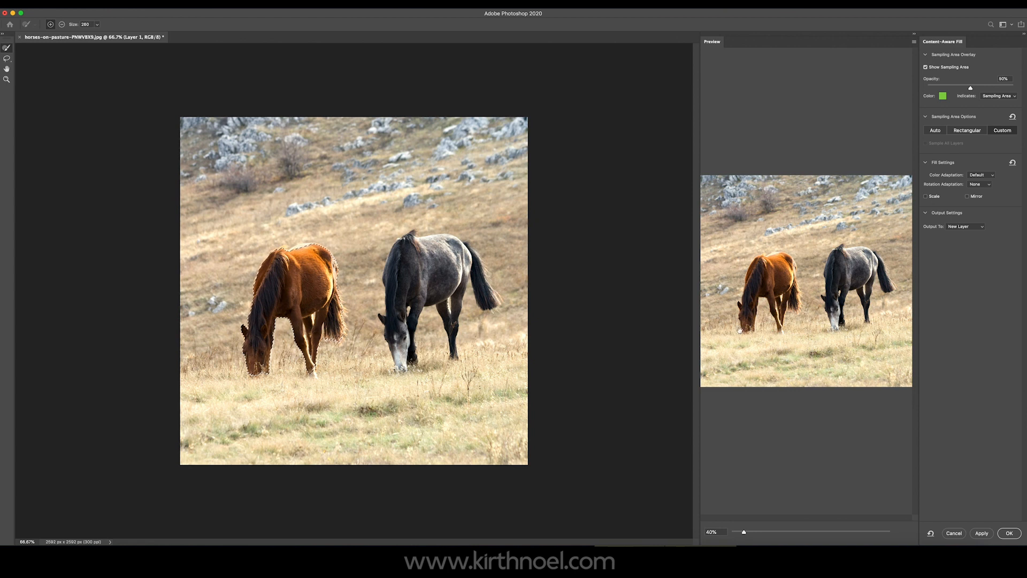
click(935, 129)
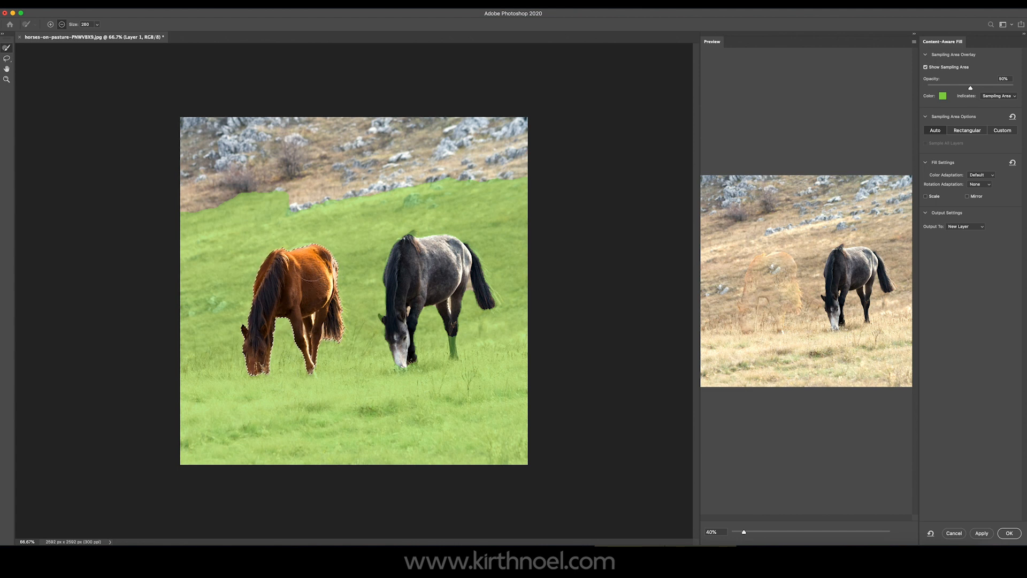
mouse_move(284, 304)
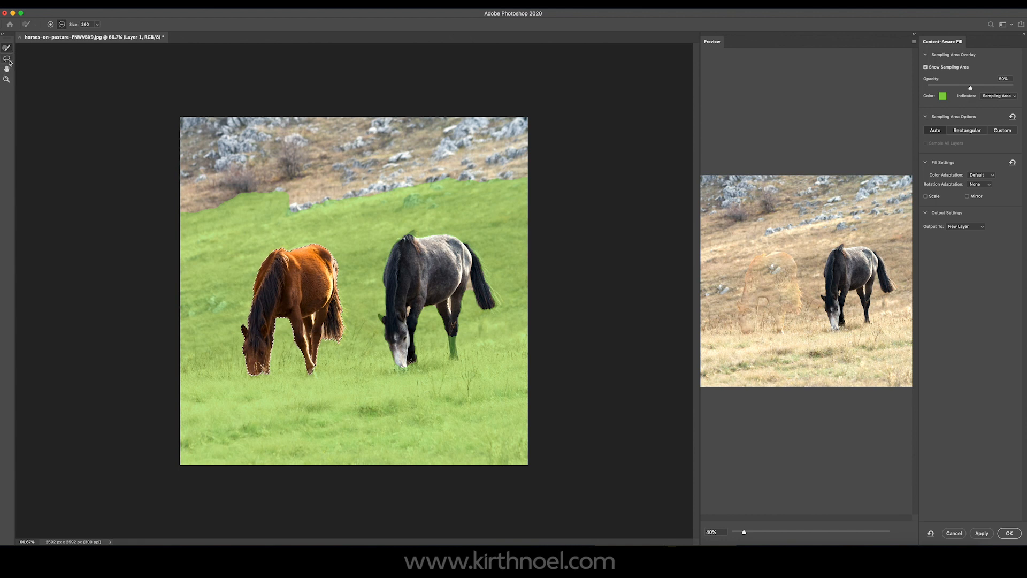
- Expand the fill selection by 10 px so the preview loses the horse's faint outline
click(7, 60)
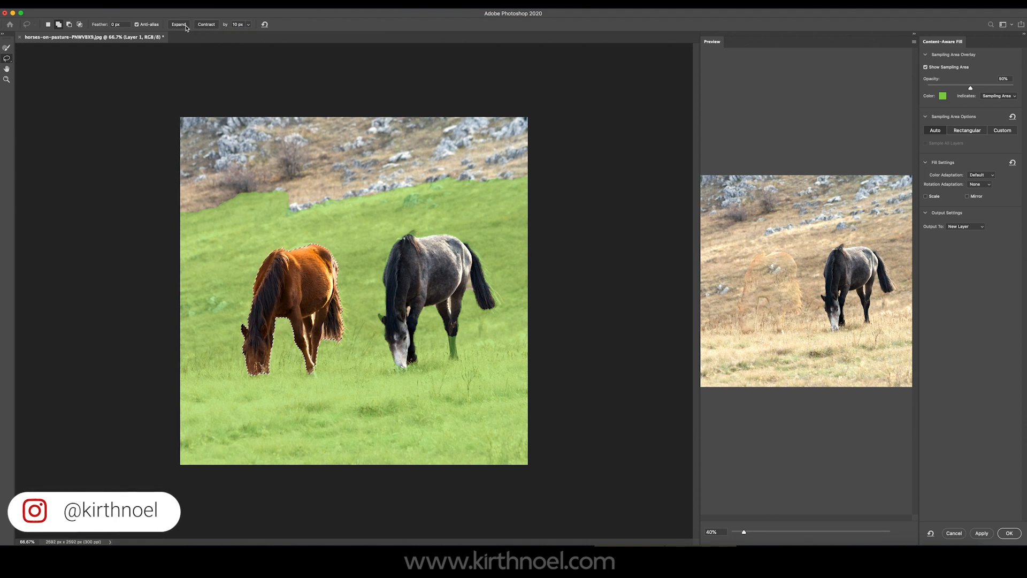
mouse_move(178, 25)
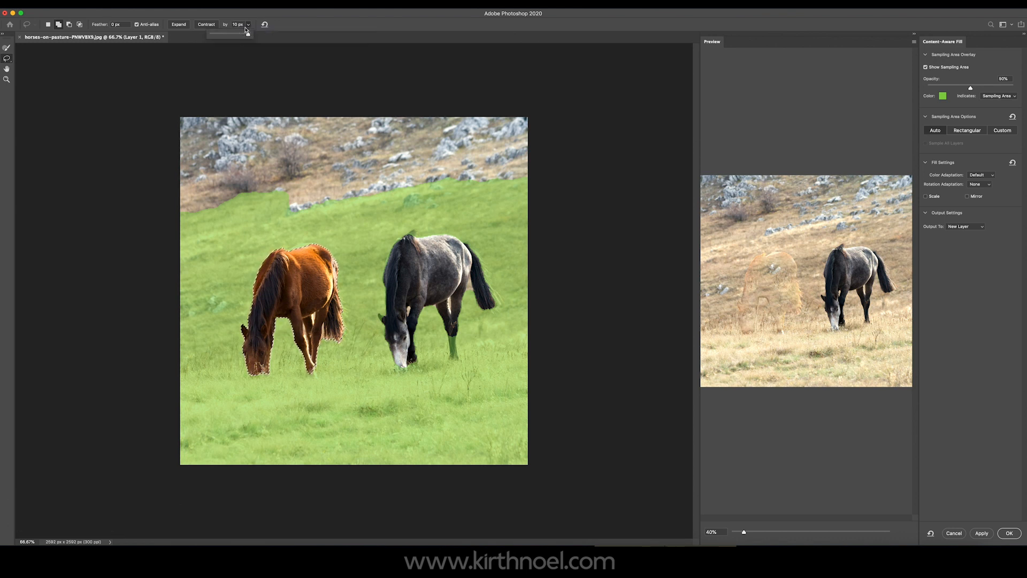
click(237, 25)
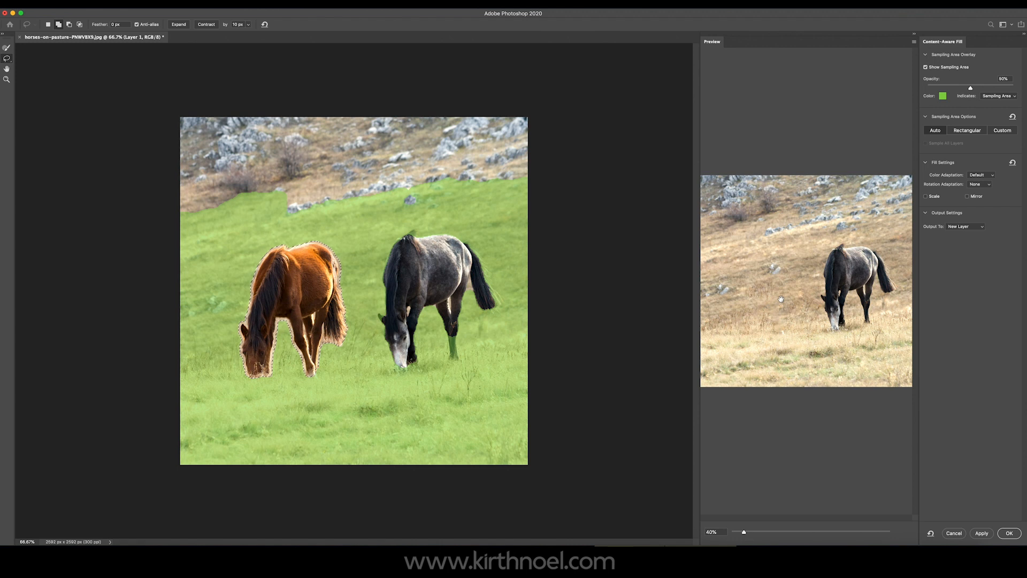
mouse_move(769, 291)
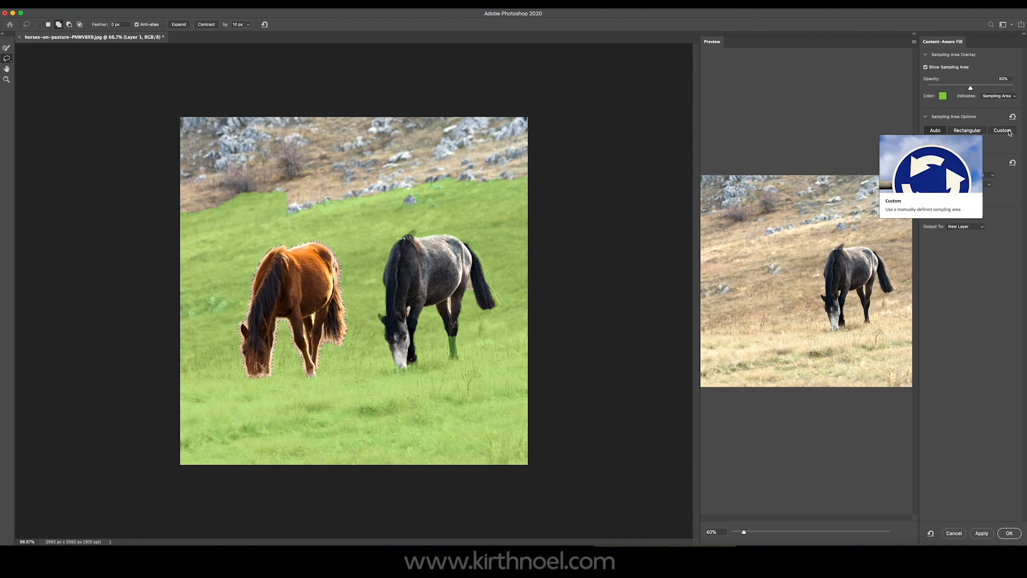
- Set sampling to Custom, size the brush, and paint a grass sampling band all around the horse
click(1002, 130)
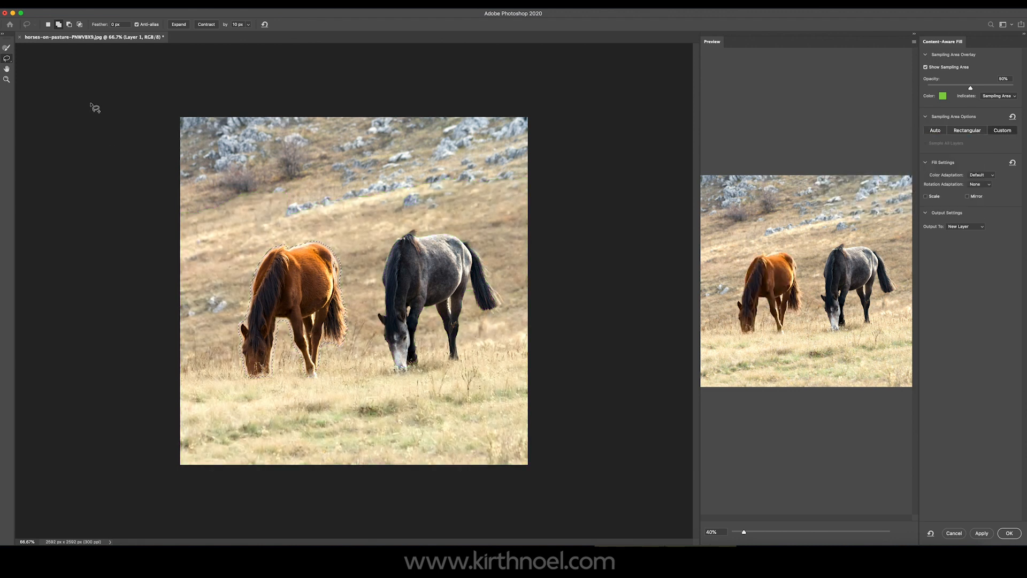
mouse_move(7, 49)
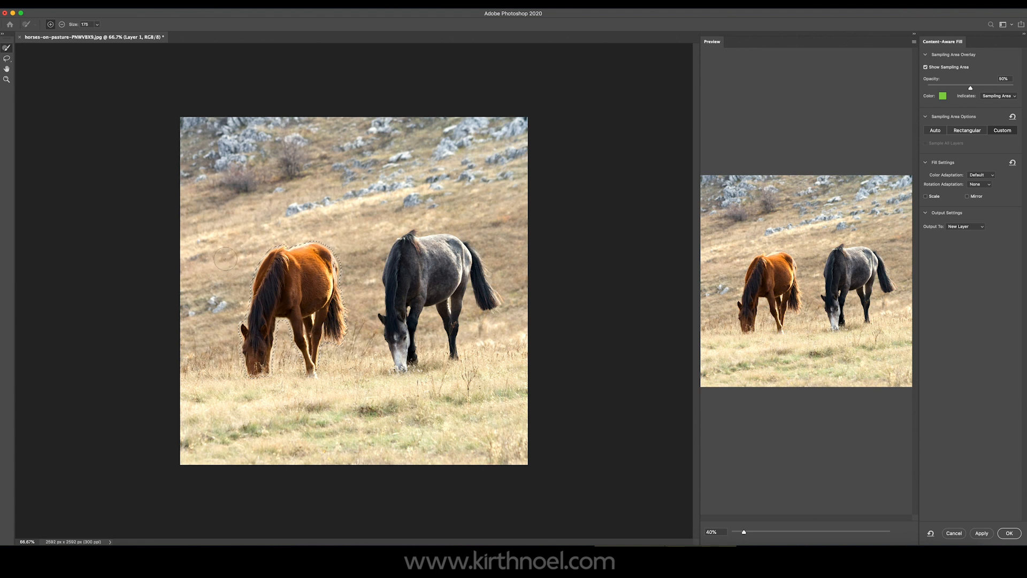
key(])
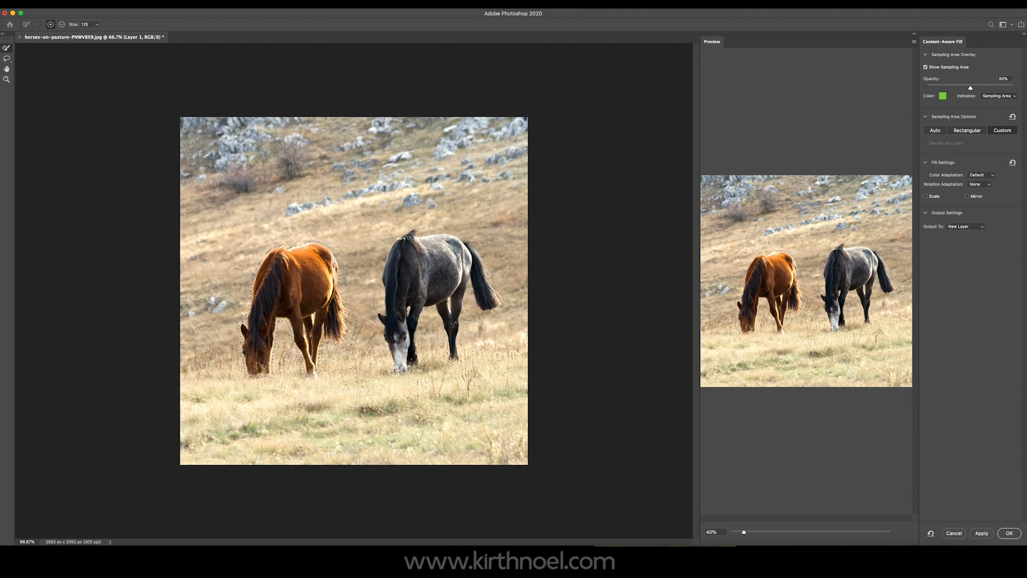
key(])
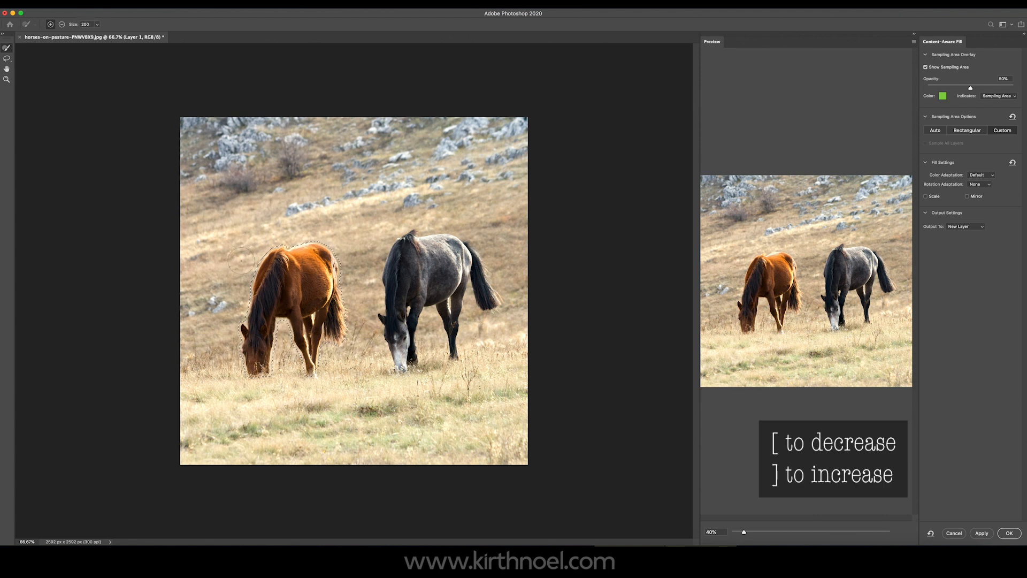
key([)
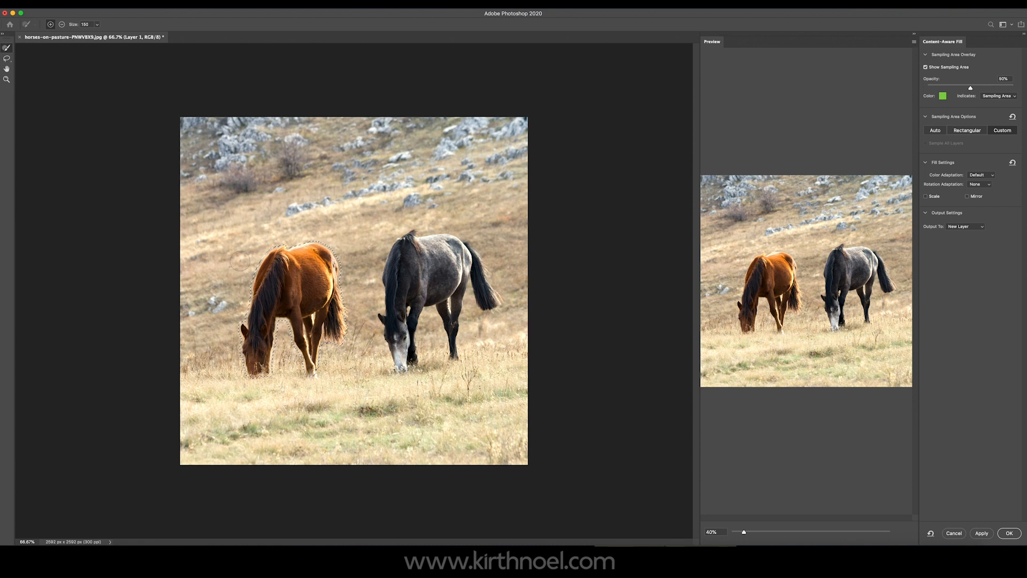
drag(243, 253, 229, 288)
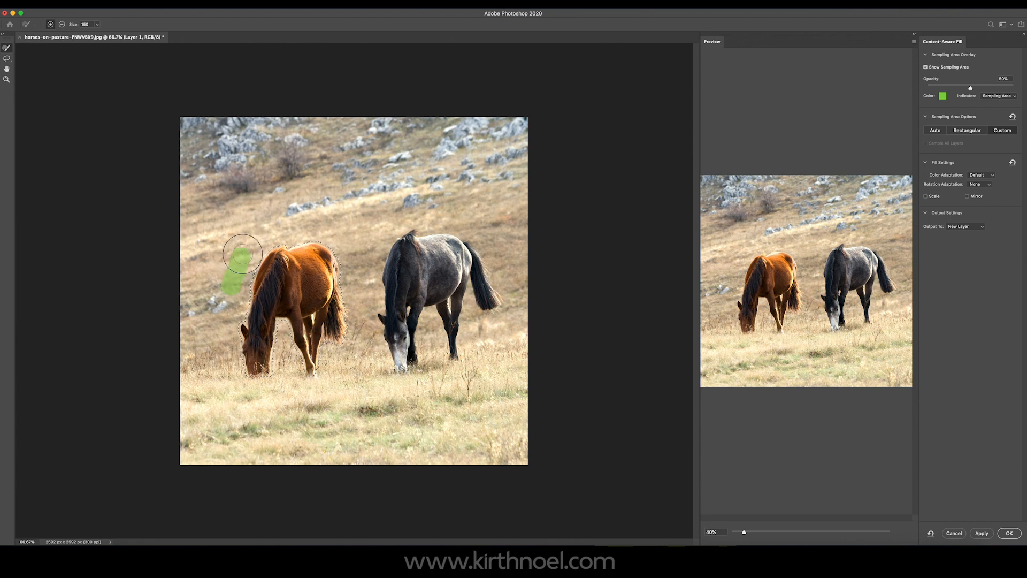
drag(243, 253, 337, 236)
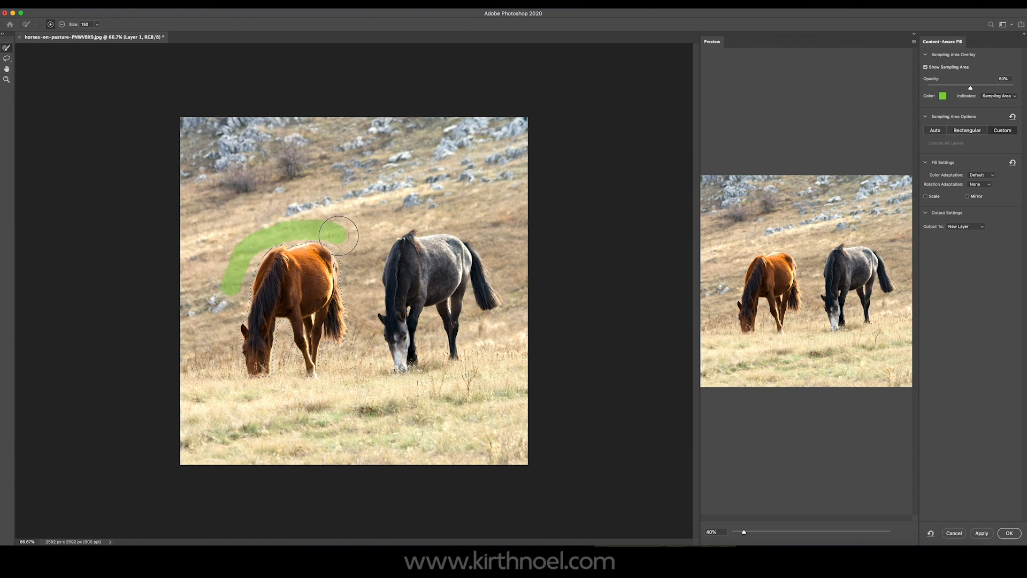
drag(339, 234, 357, 339)
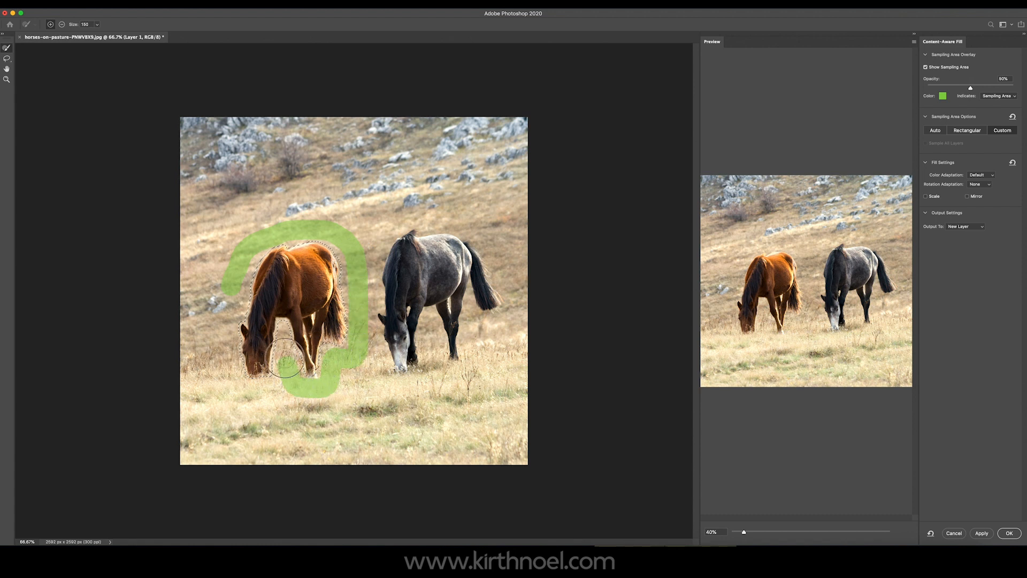
drag(285, 354, 232, 380)
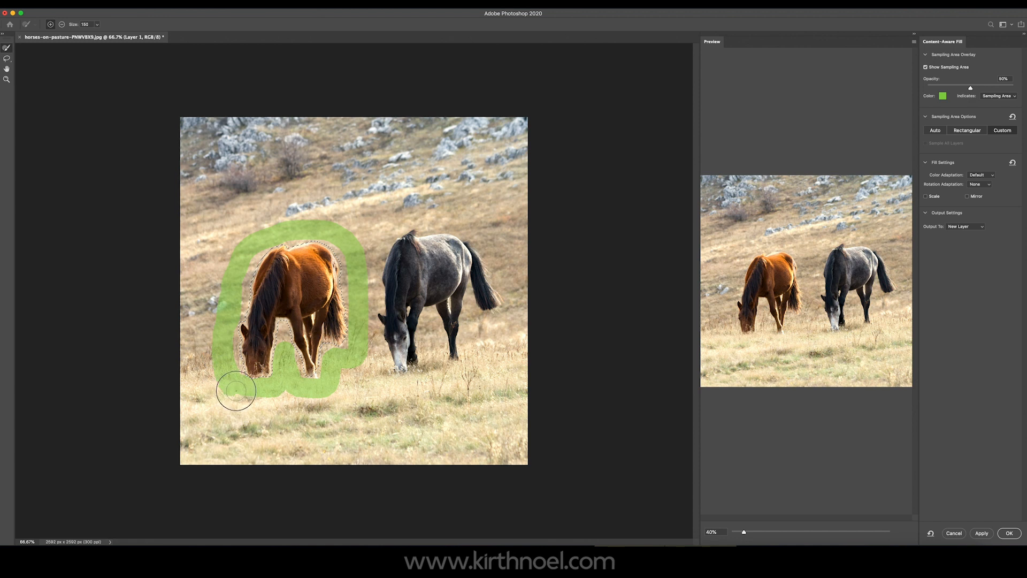
drag(235, 392, 337, 385)
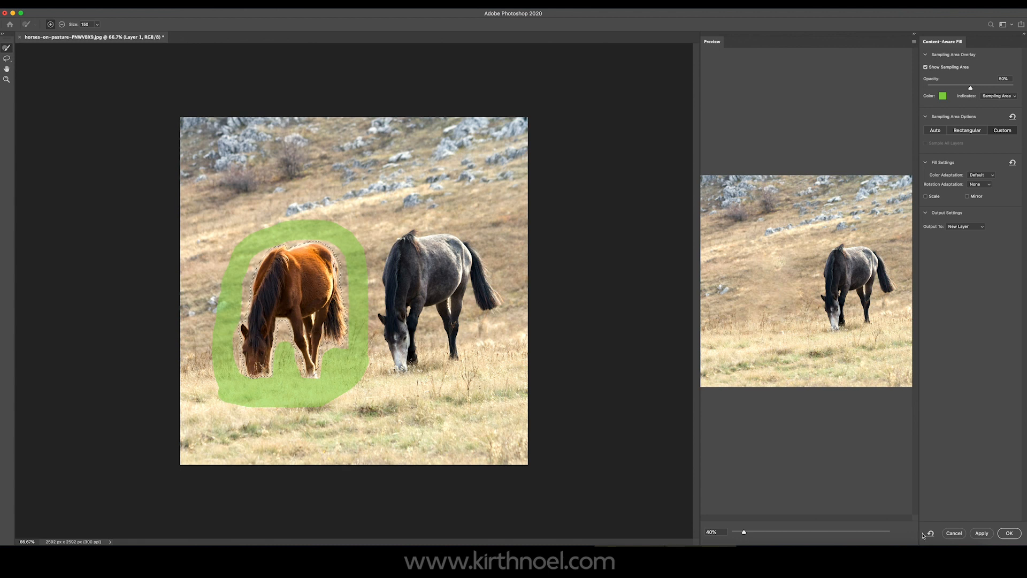
- Generate the content-aware fill onto a new layer
click(981, 533)
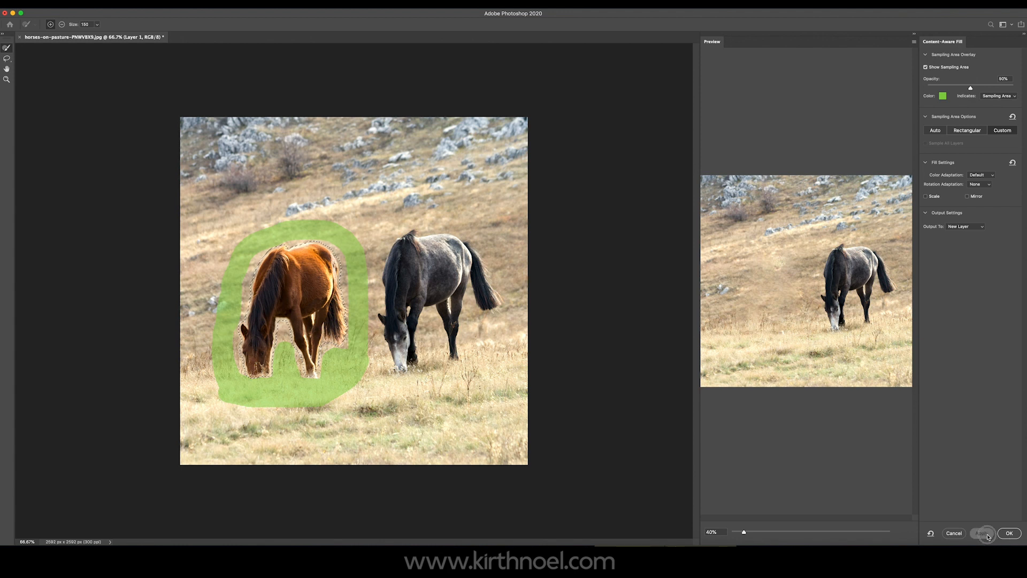
- Apply and OK the fill, deselect, and merge the fill layer with the photo layer
click(983, 533)
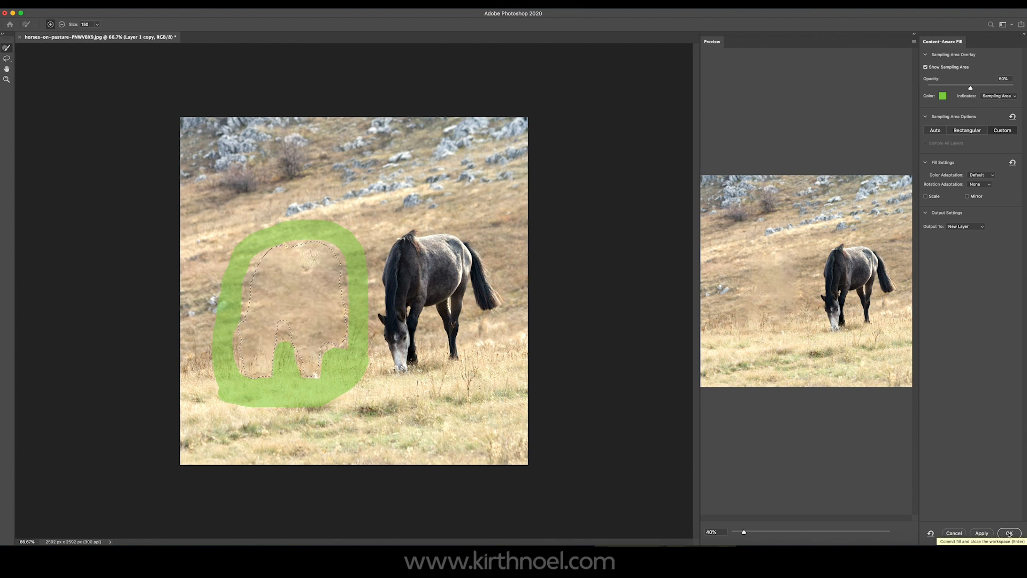
click(1008, 533)
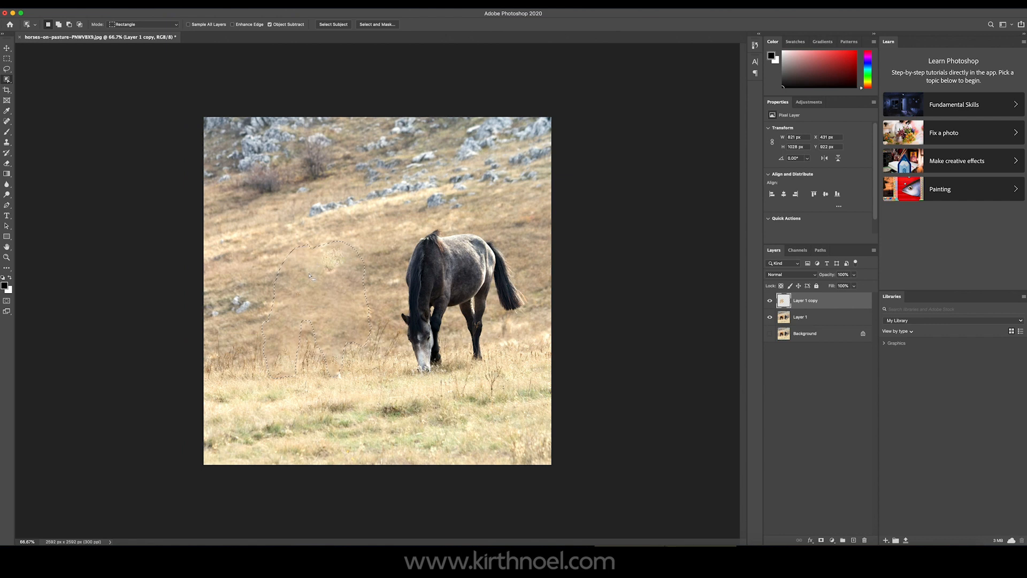
key(cmd+d)
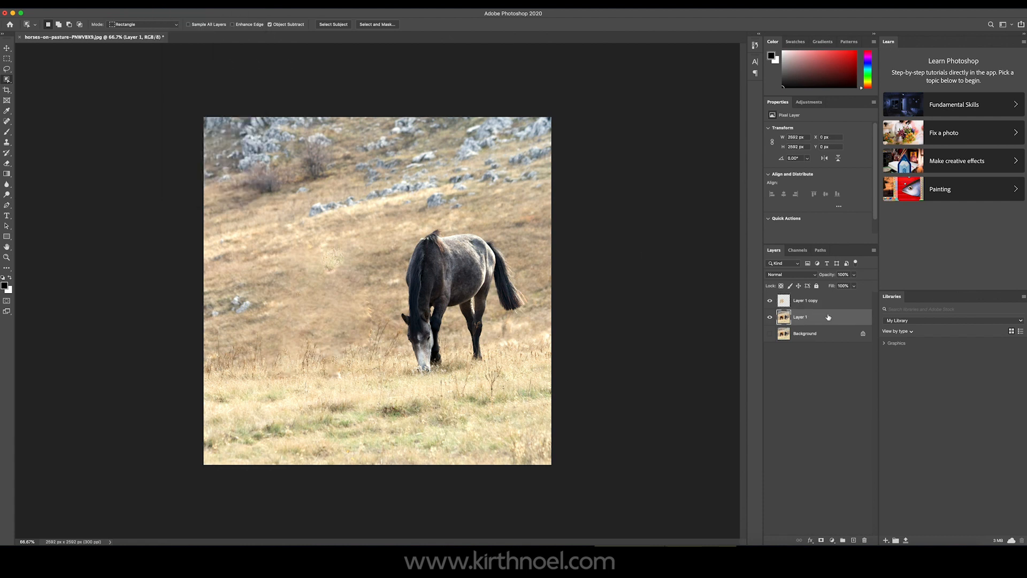
right_click(805, 300)
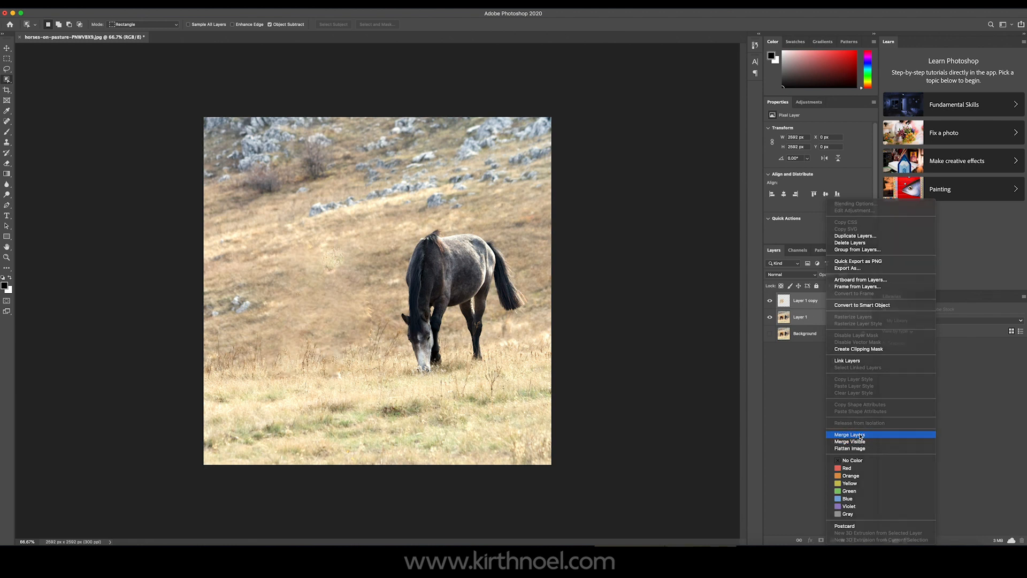
click(850, 434)
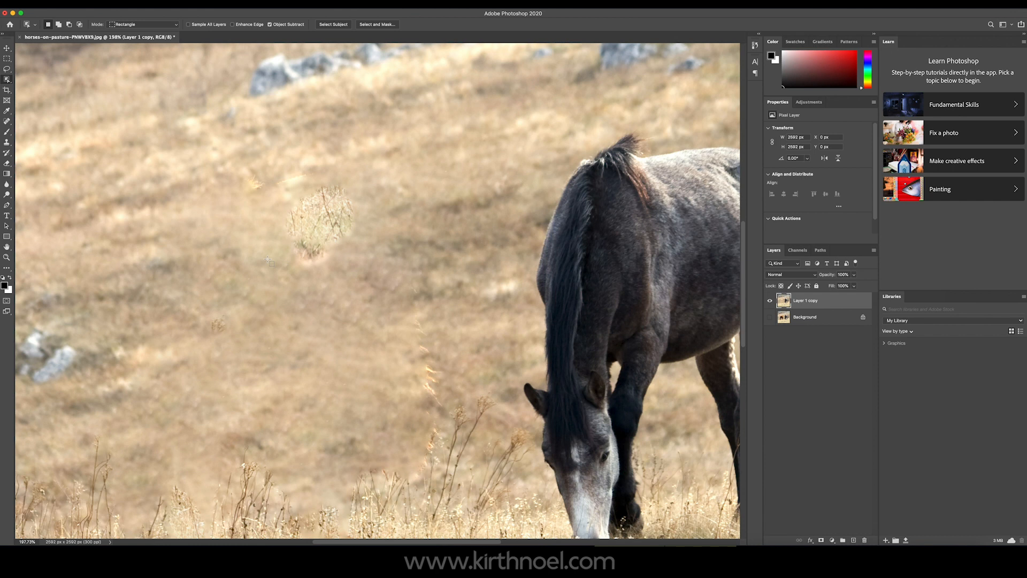
- Patch the blotchy fill artifact left of the grey horse with clean neighbouring grass
click(6, 121)
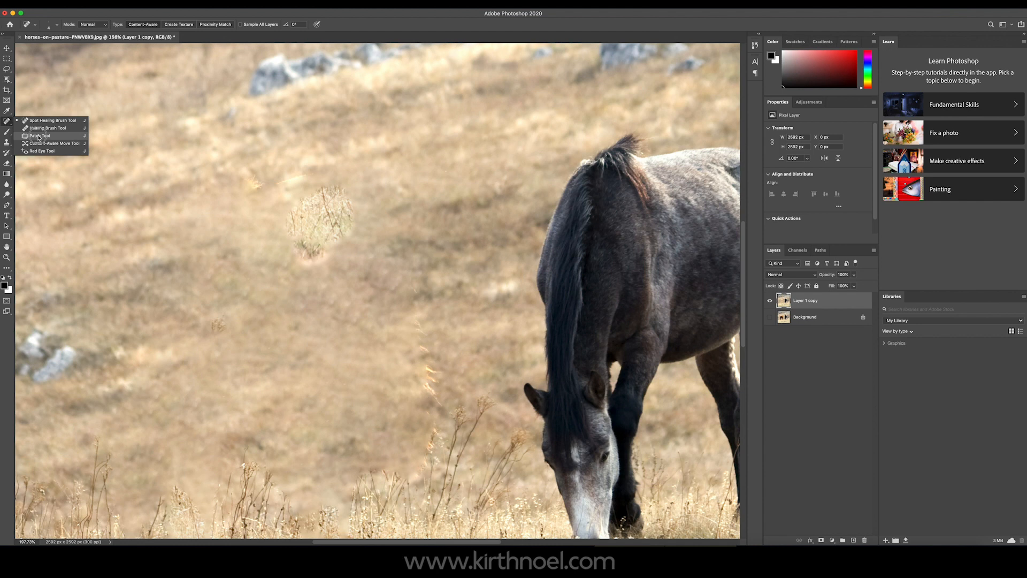
click(41, 136)
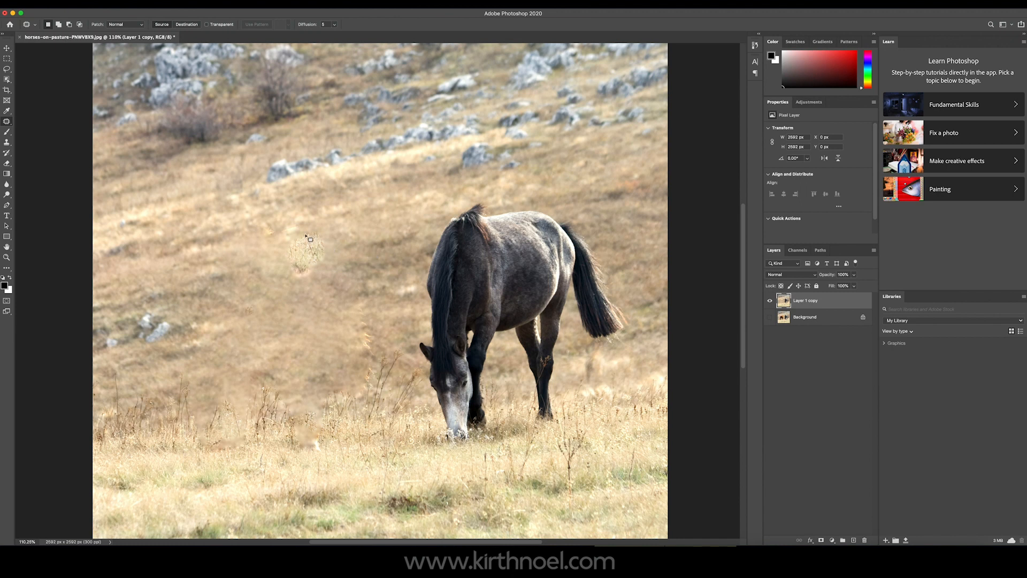
drag(309, 237, 296, 284)
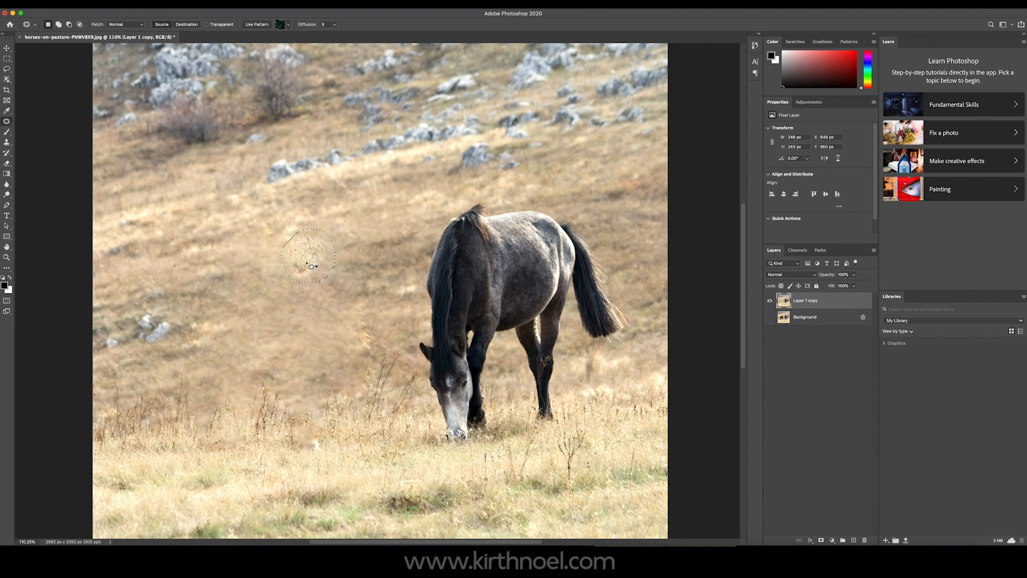
drag(308, 256, 295, 296)
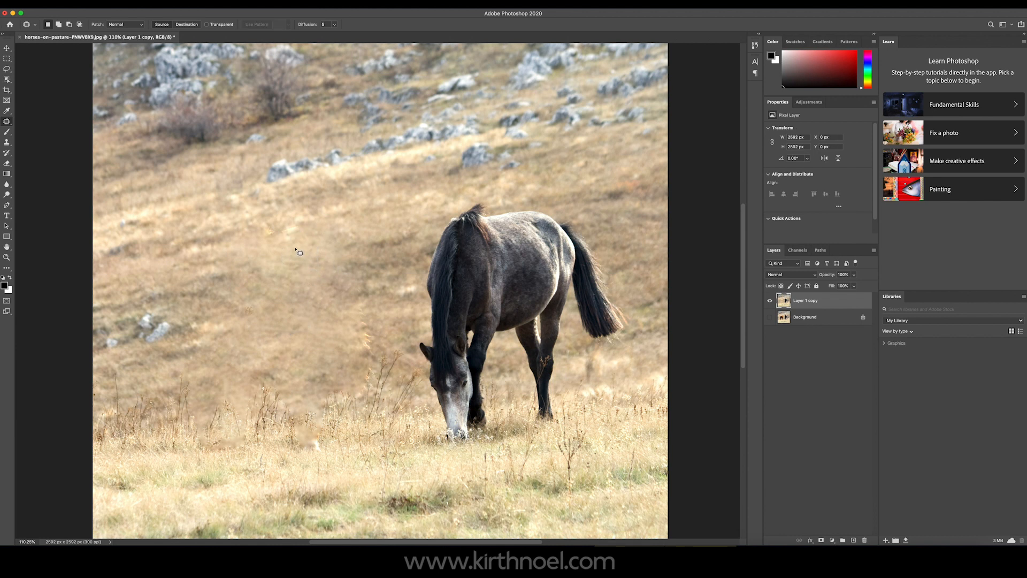
drag(269, 235, 299, 246)
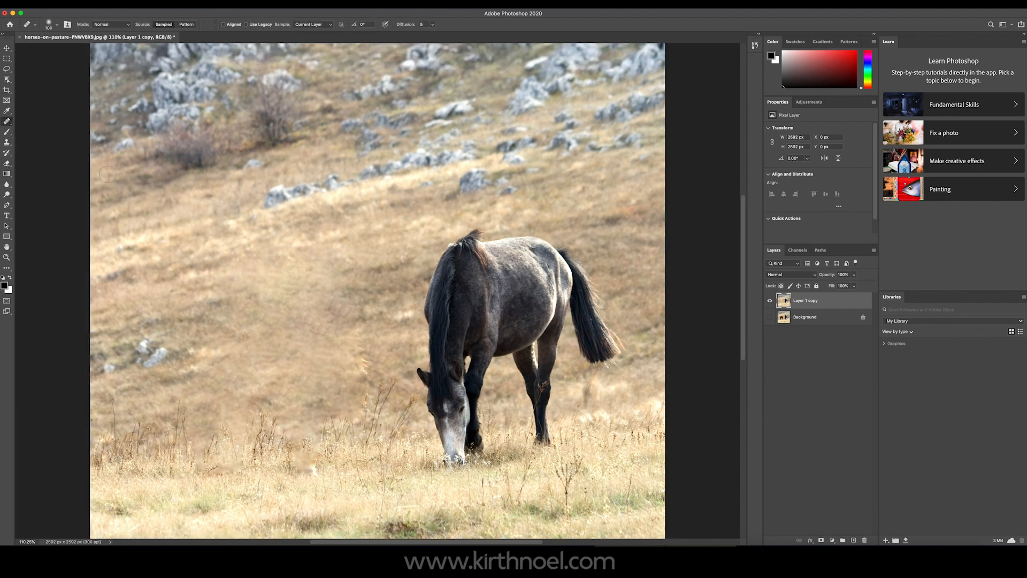
- Heal the repeated fill marks in the grass left of the grey horse's head with the Healing Brush
click(8, 121)
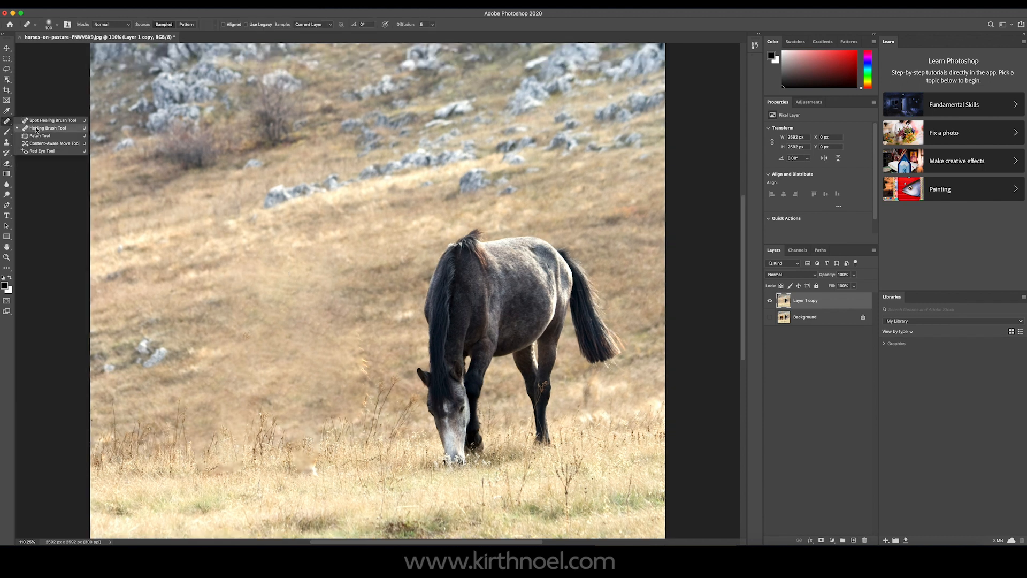
mouse_move(322, 370)
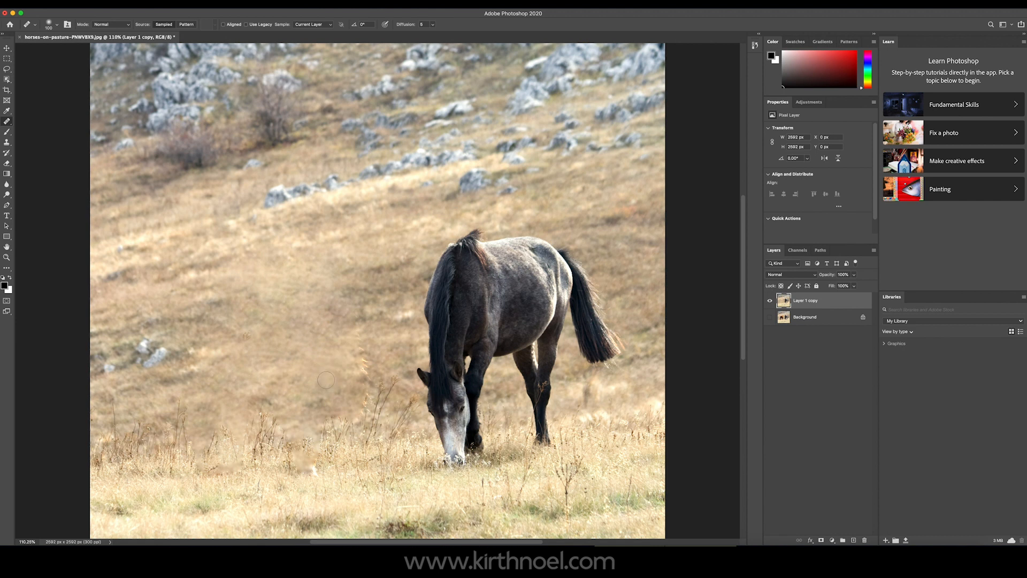
mouse_move(327, 379)
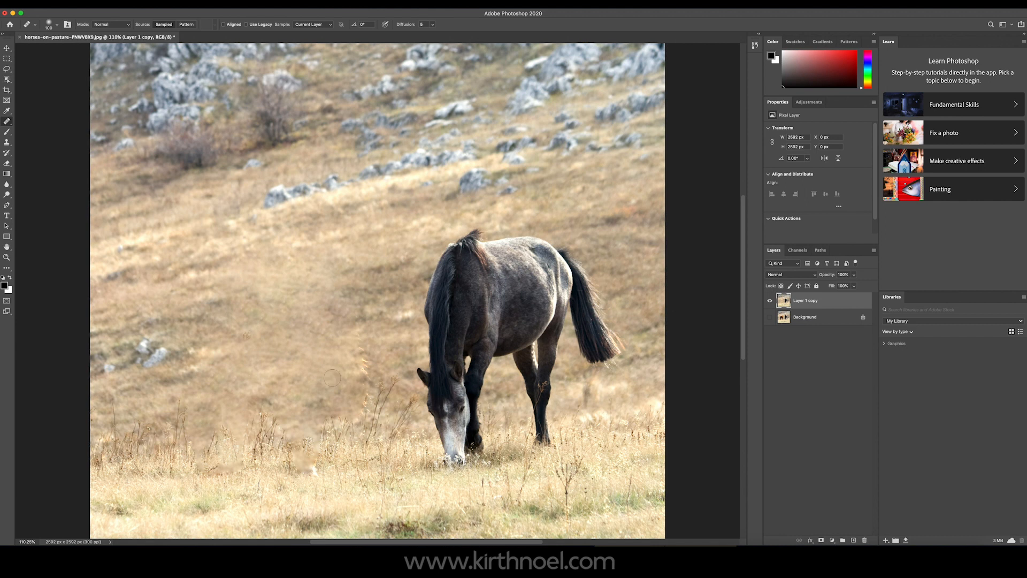
mouse_move(358, 376)
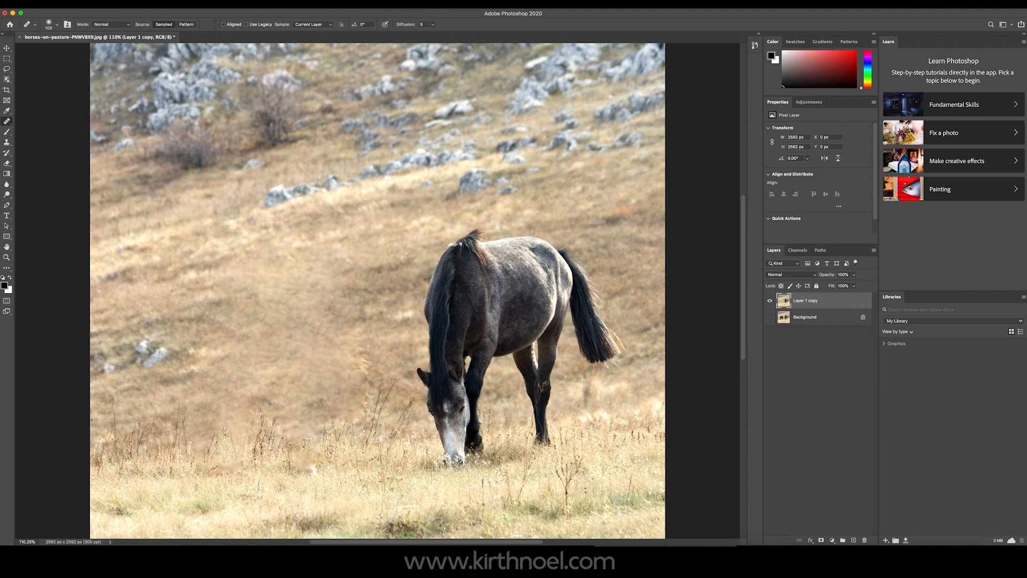
mouse_move(322, 378)
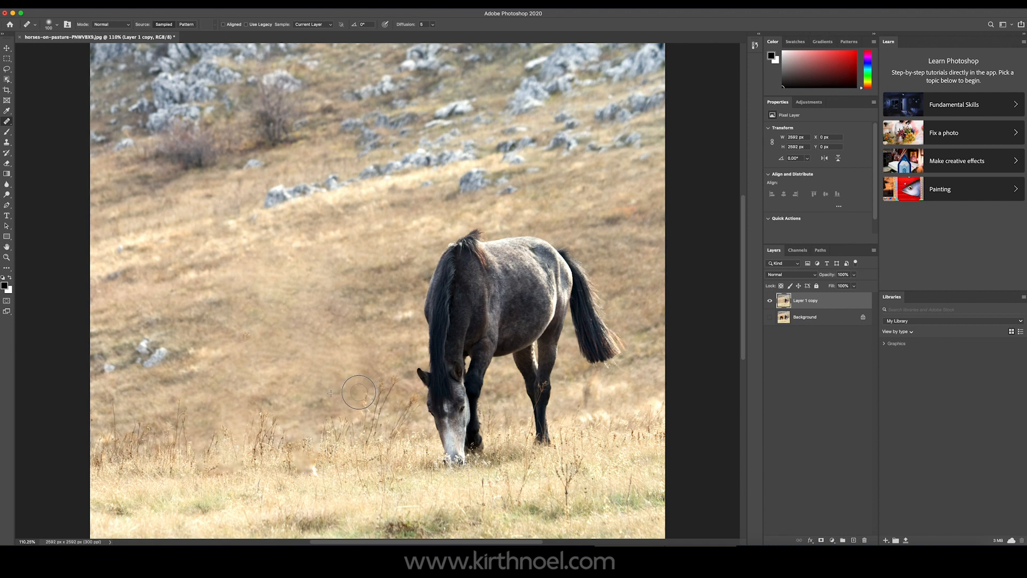
mouse_move(378, 334)
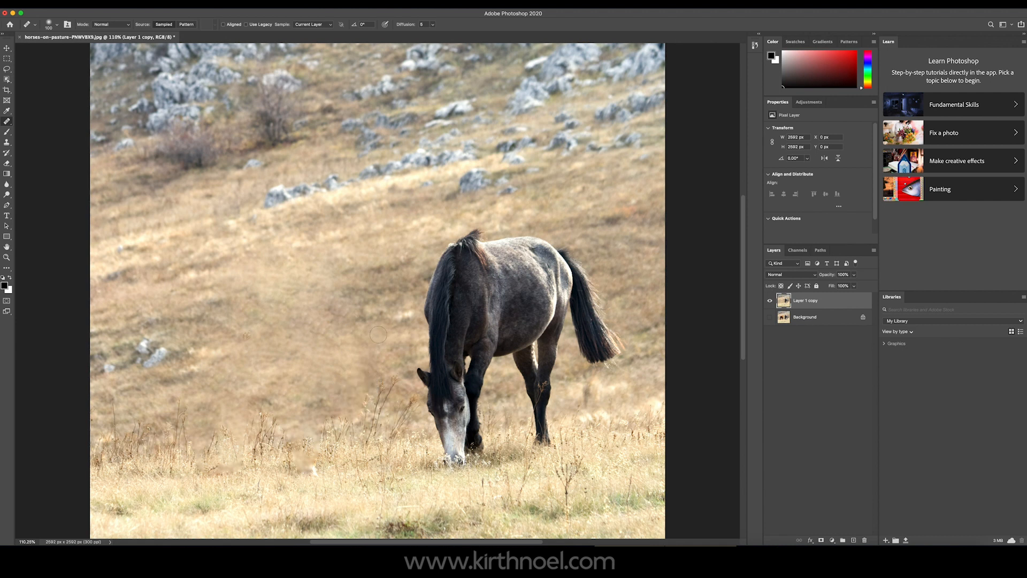
mouse_move(262, 344)
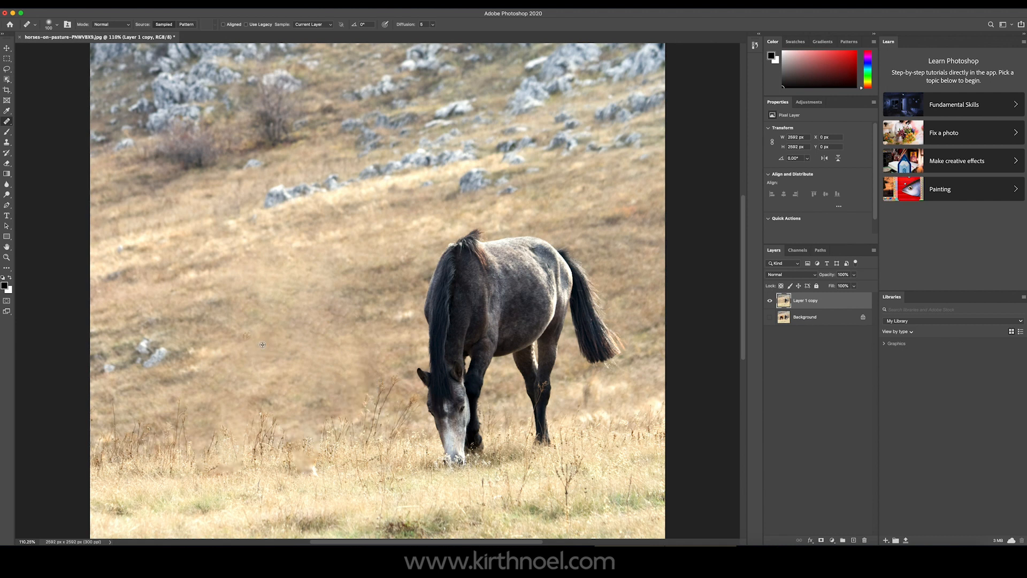
mouse_move(296, 435)
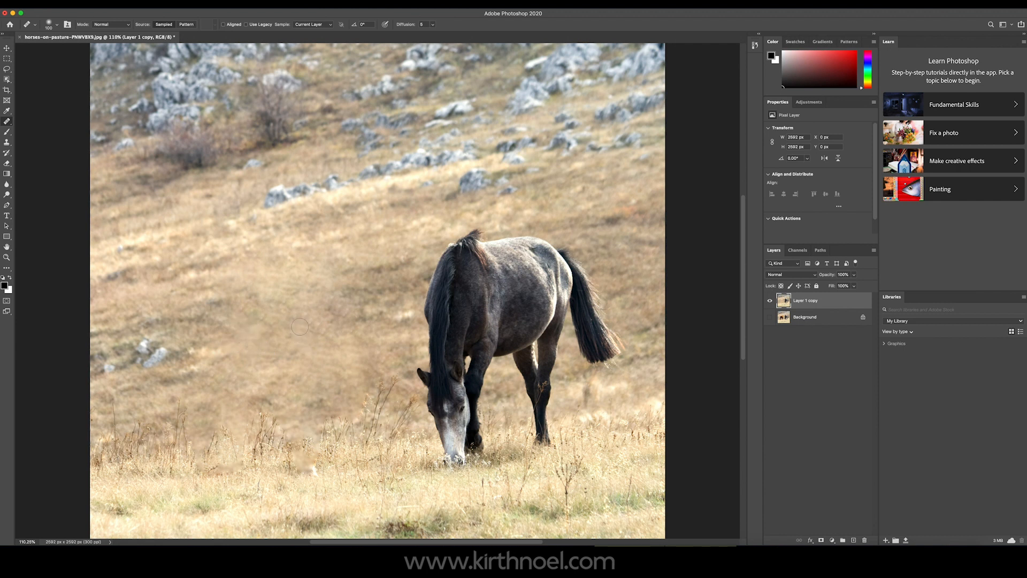
mouse_move(288, 307)
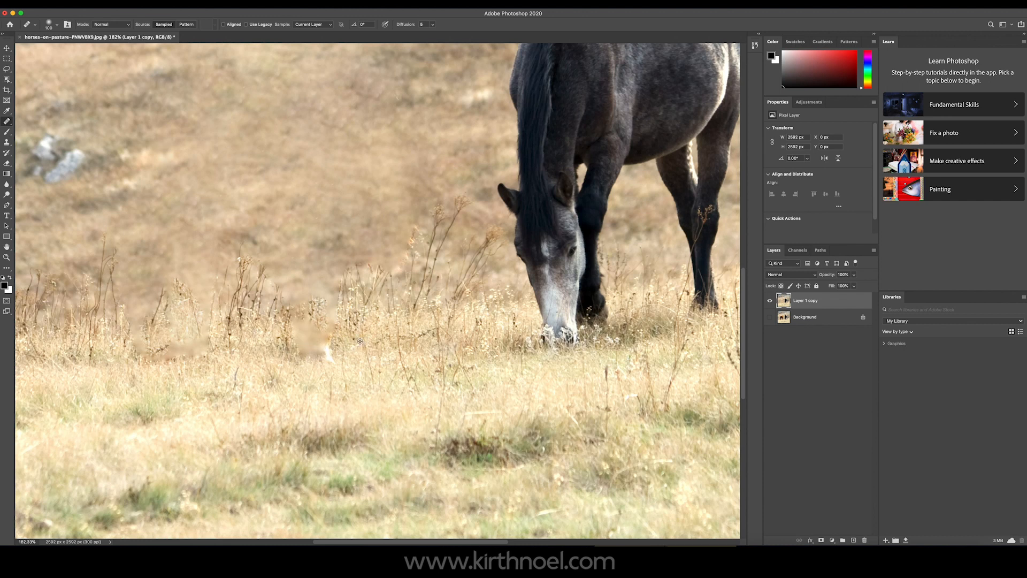
click(330, 321)
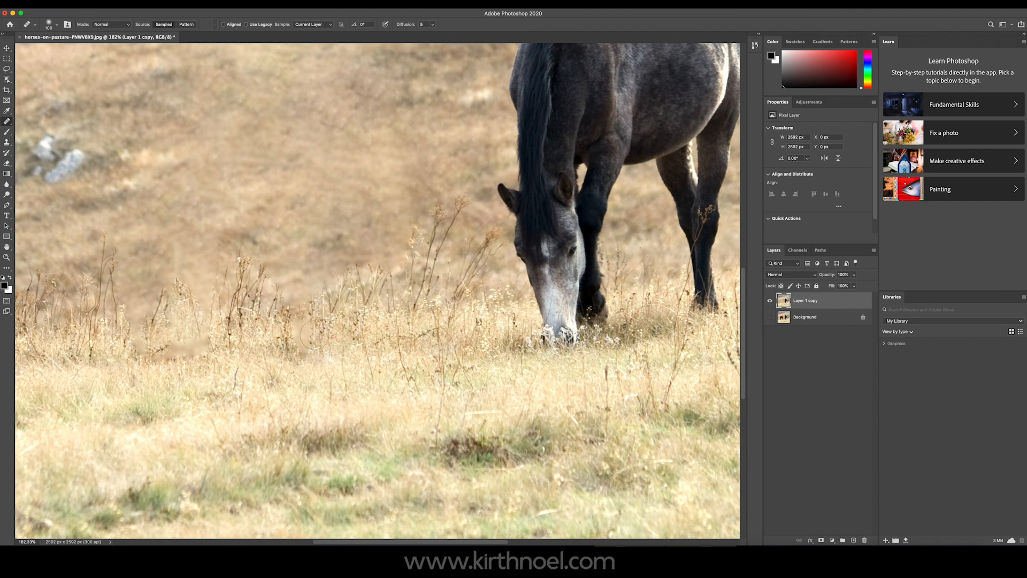
click(321, 328)
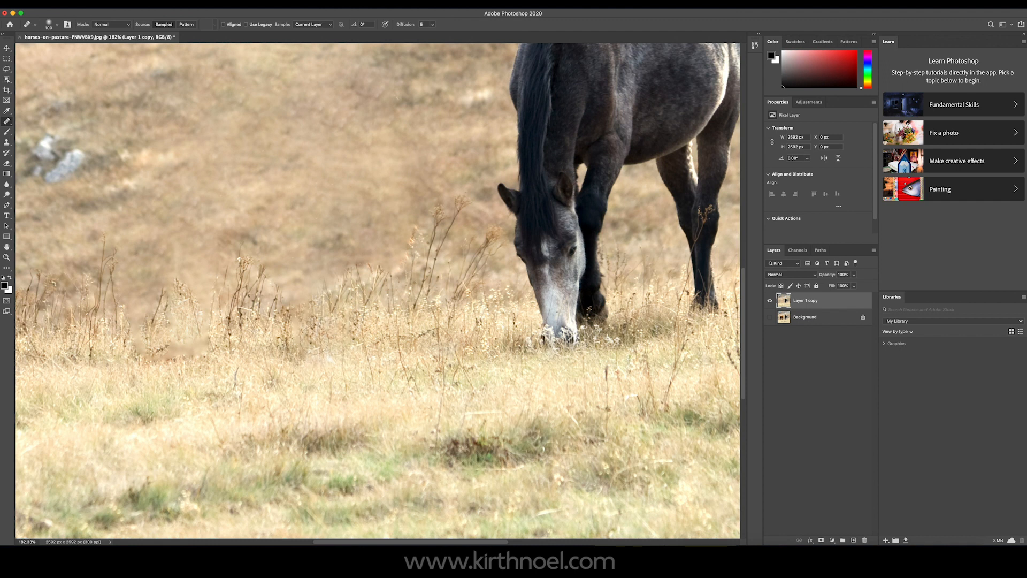
click(329, 335)
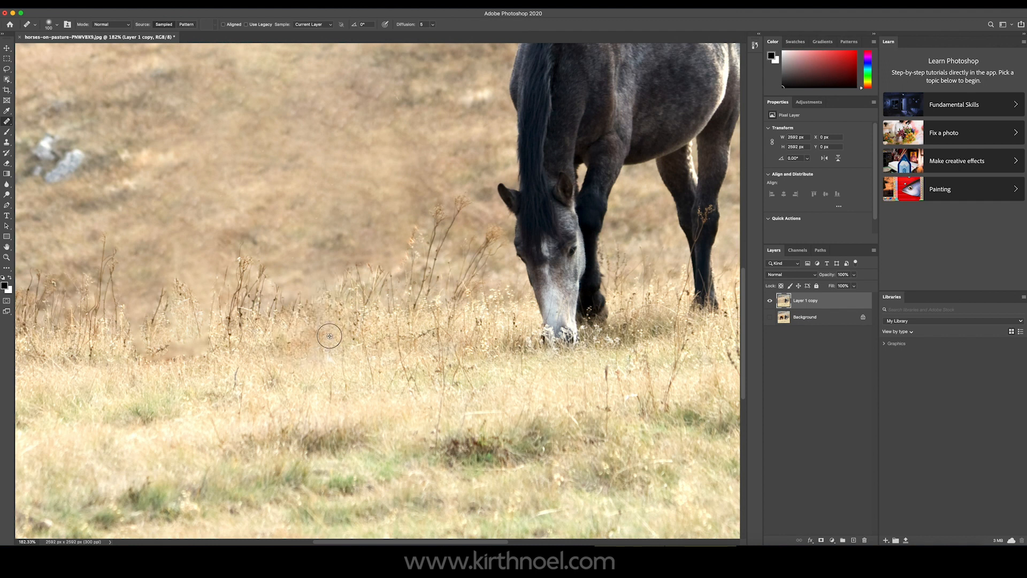
click(298, 328)
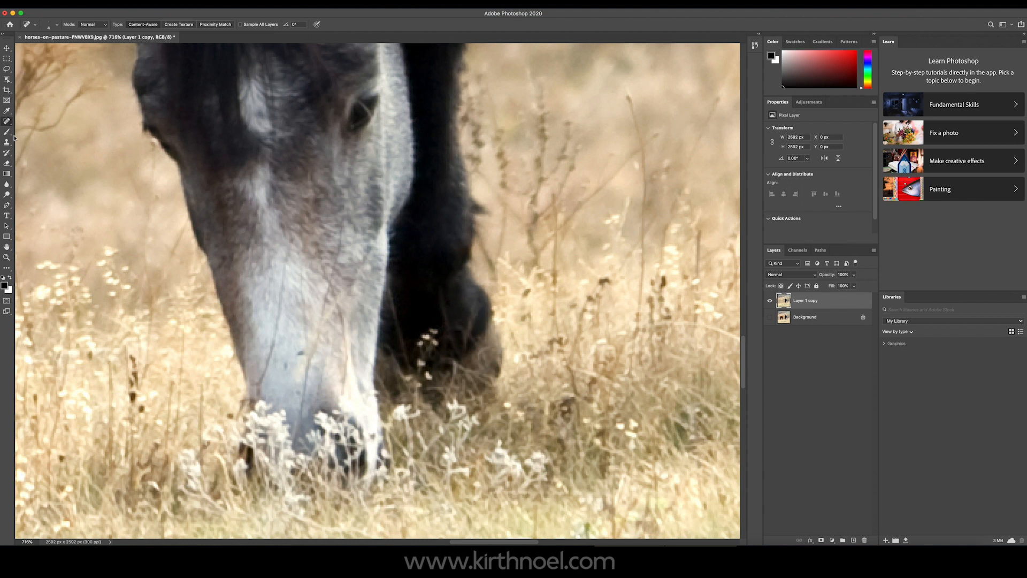
mouse_move(7, 122)
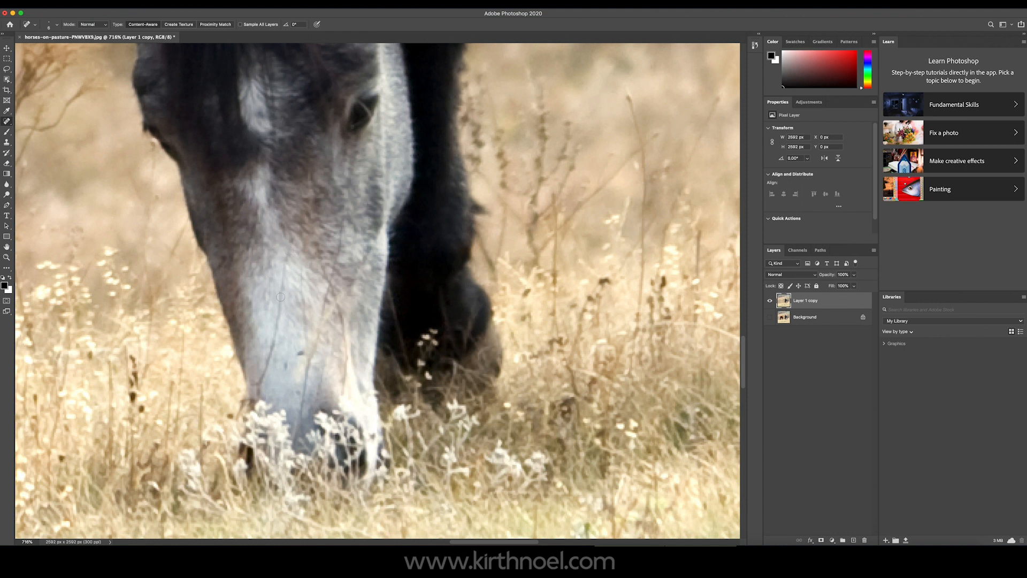
- Heal away the dark lines running down the grey horse's white blaze
drag(291, 246, 276, 326)
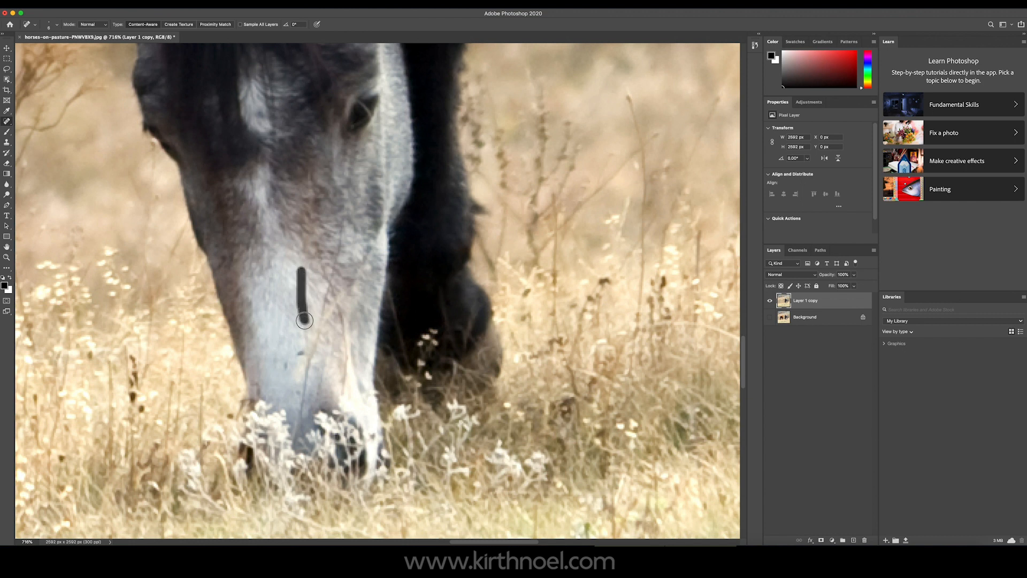
drag(303, 320, 303, 352)
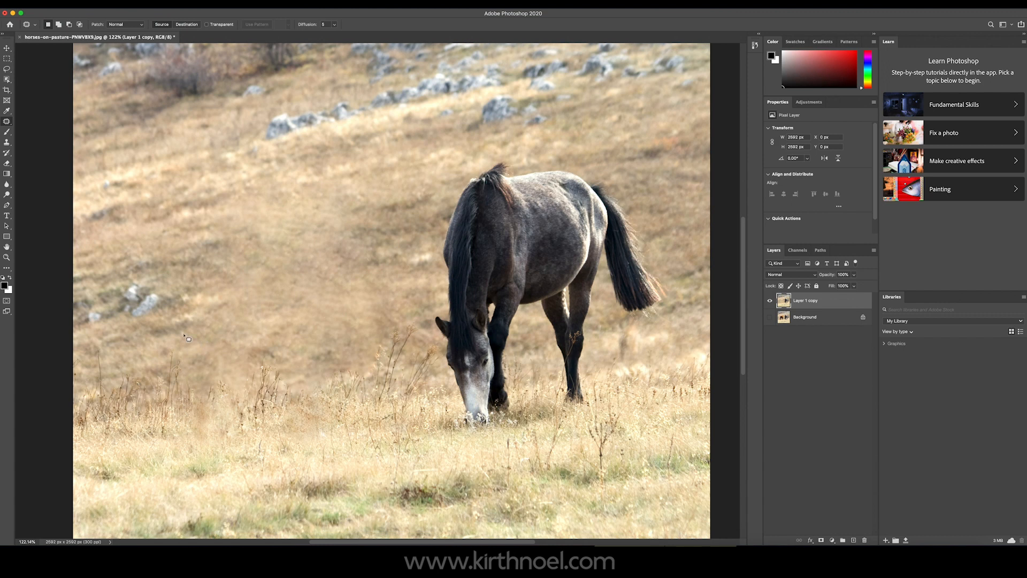
mouse_move(183, 335)
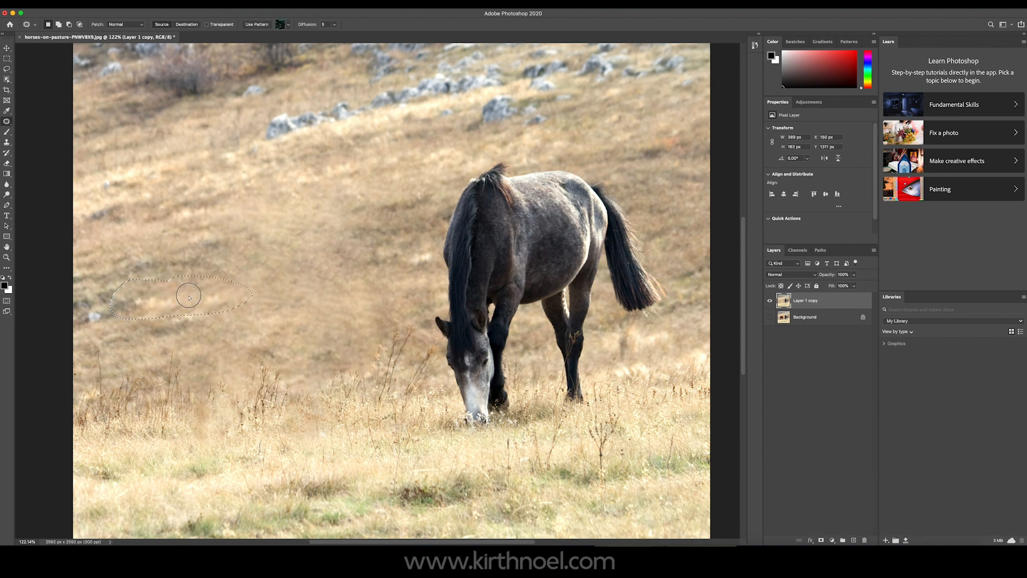
- Patch the rocky ground left of the horse with clean pasture grass
drag(188, 296, 255, 271)
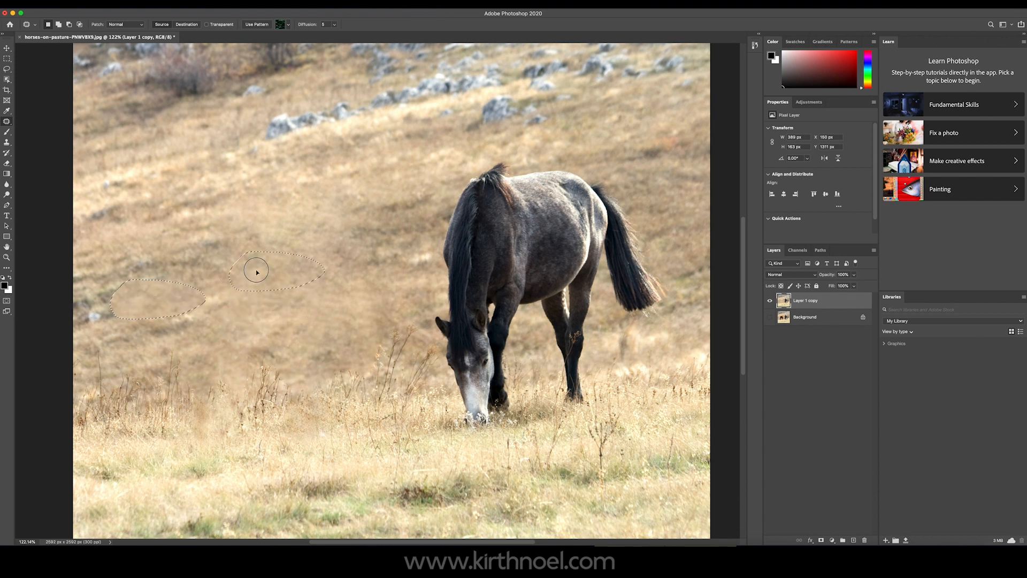
drag(256, 270, 275, 288)
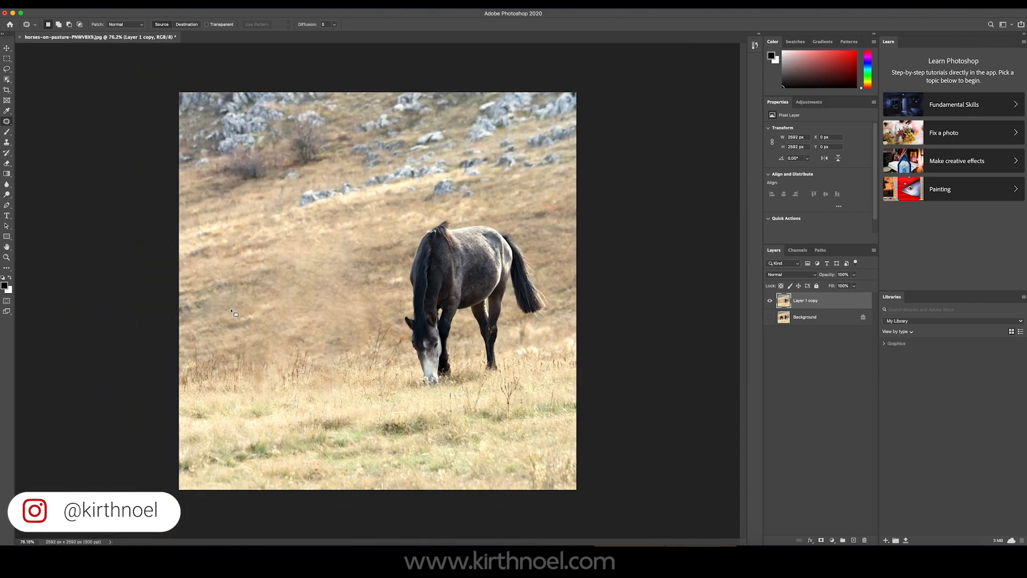
mouse_move(296, 322)
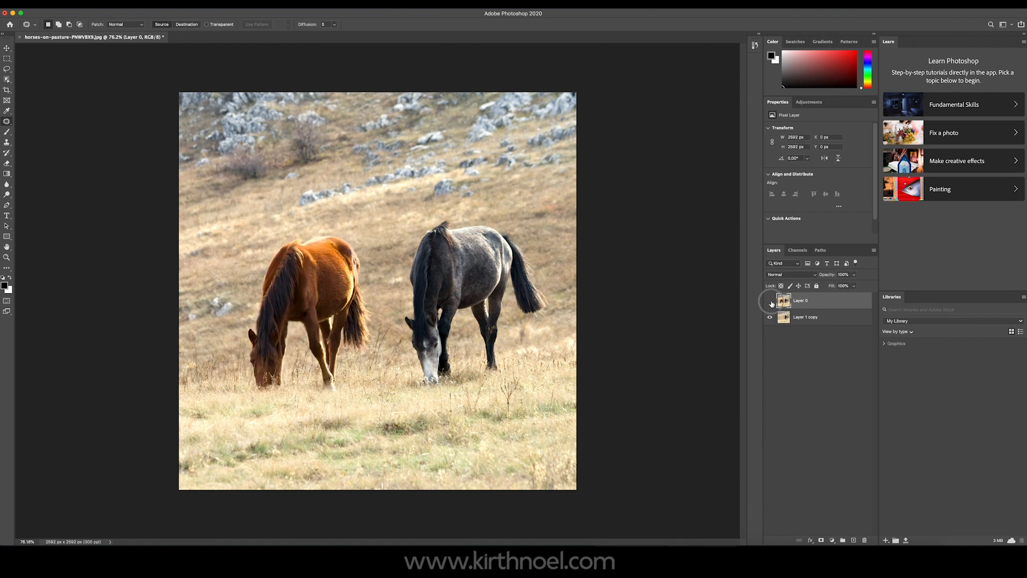
- Hide the original two-horse layer to reveal the retouched single-horse result
click(769, 303)
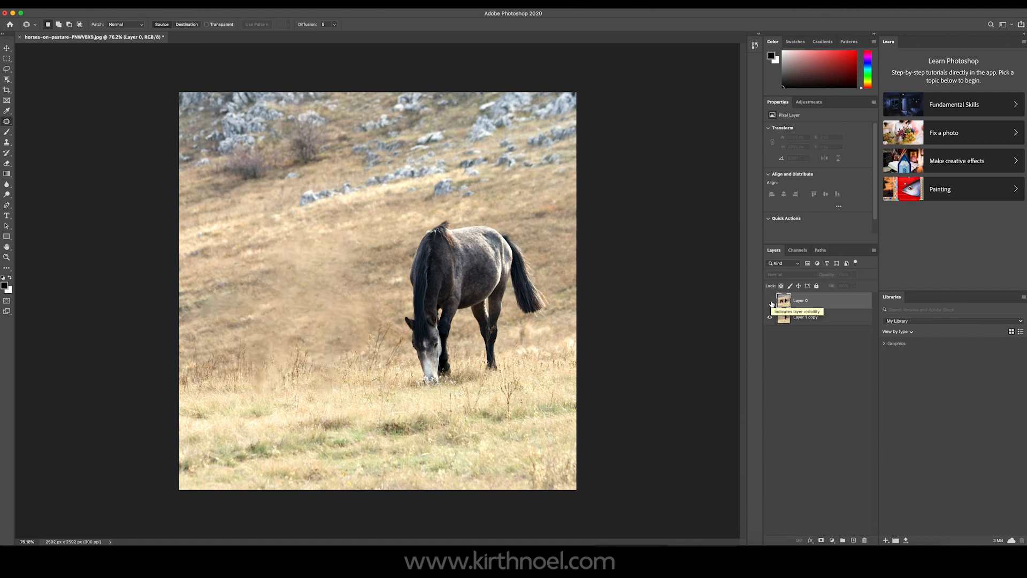